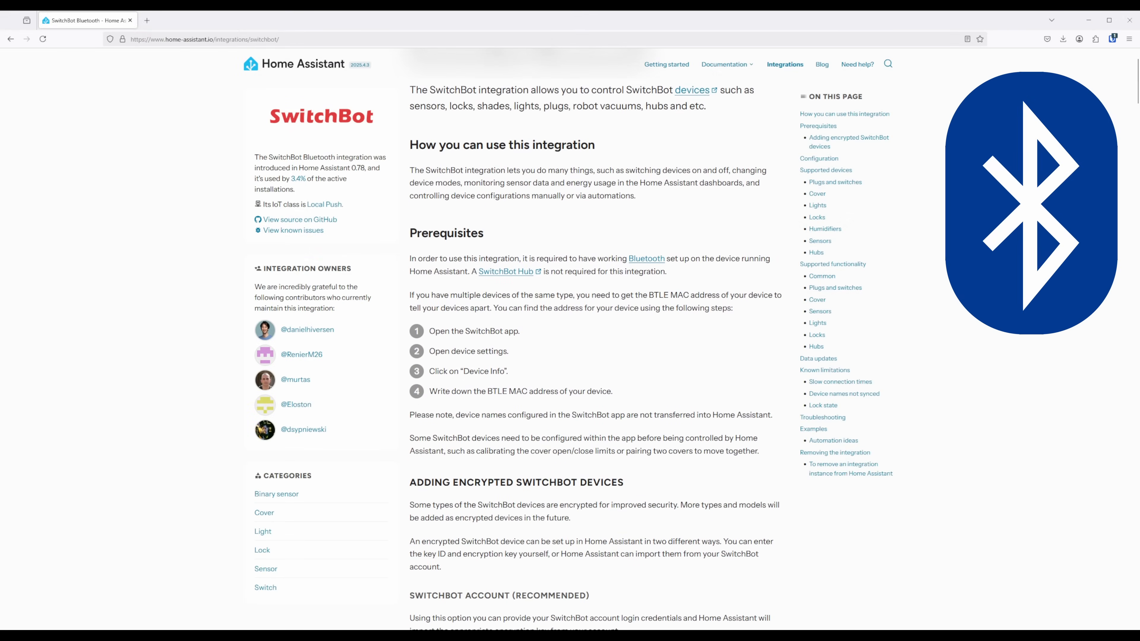
# - Scroll down through the current page to its end
pyautogui.scroll(-3)
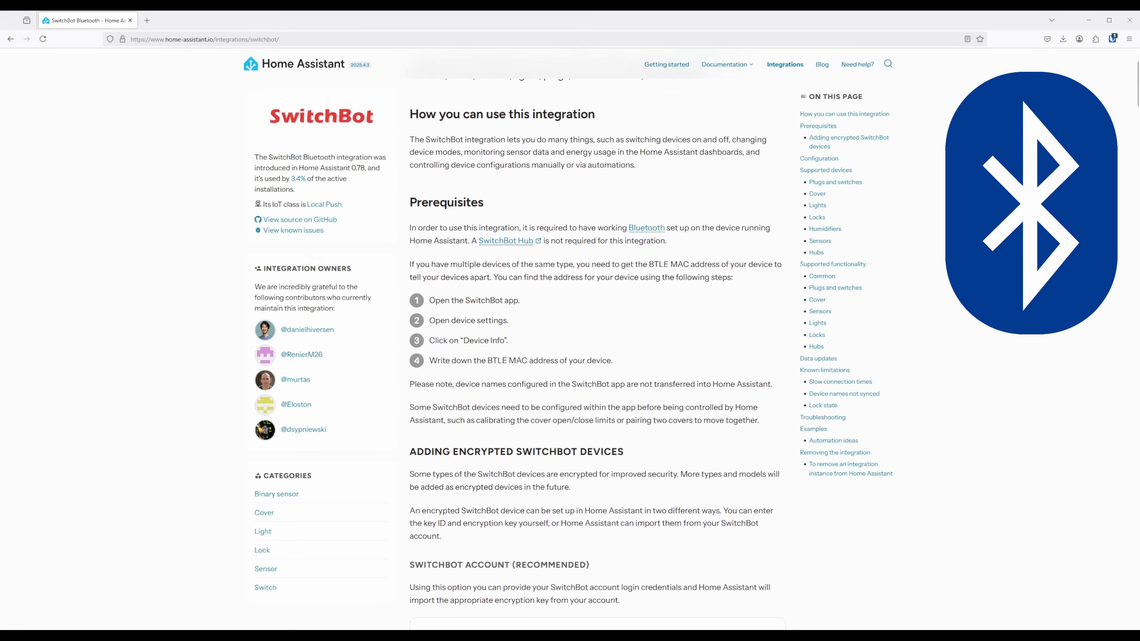
pyautogui.scroll(-3)
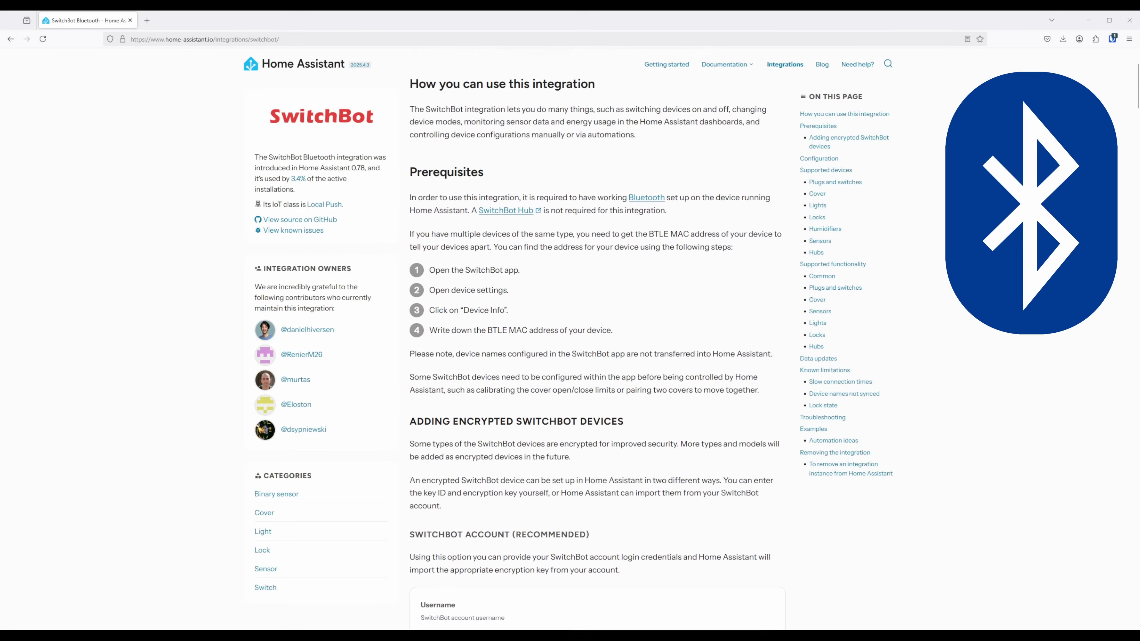
pyautogui.scroll(-3)
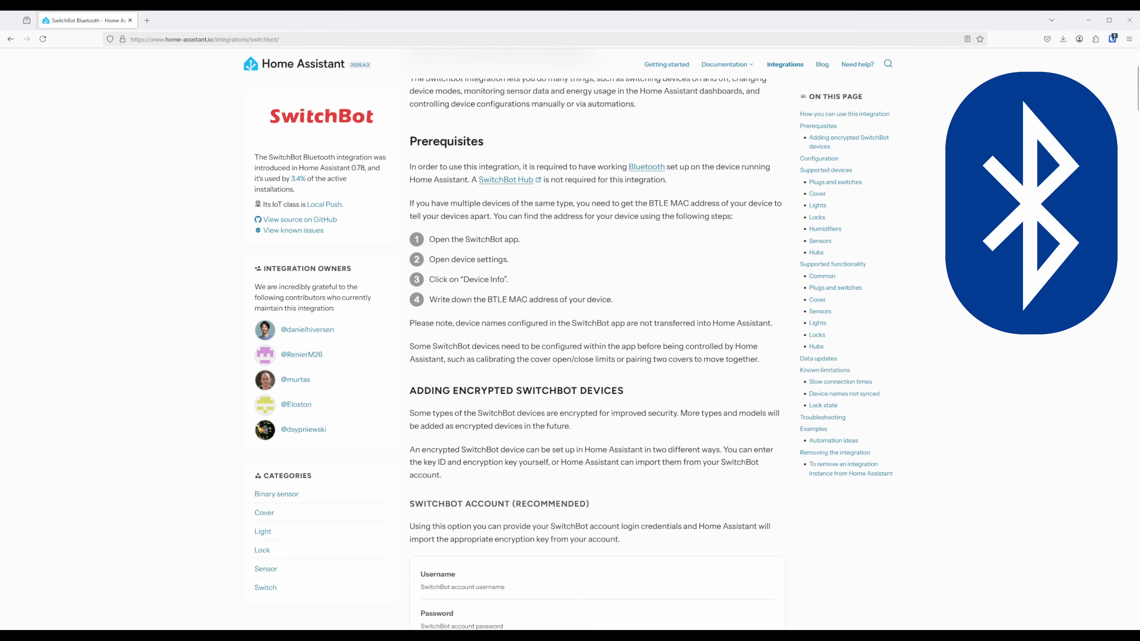
pyautogui.scroll(-3)
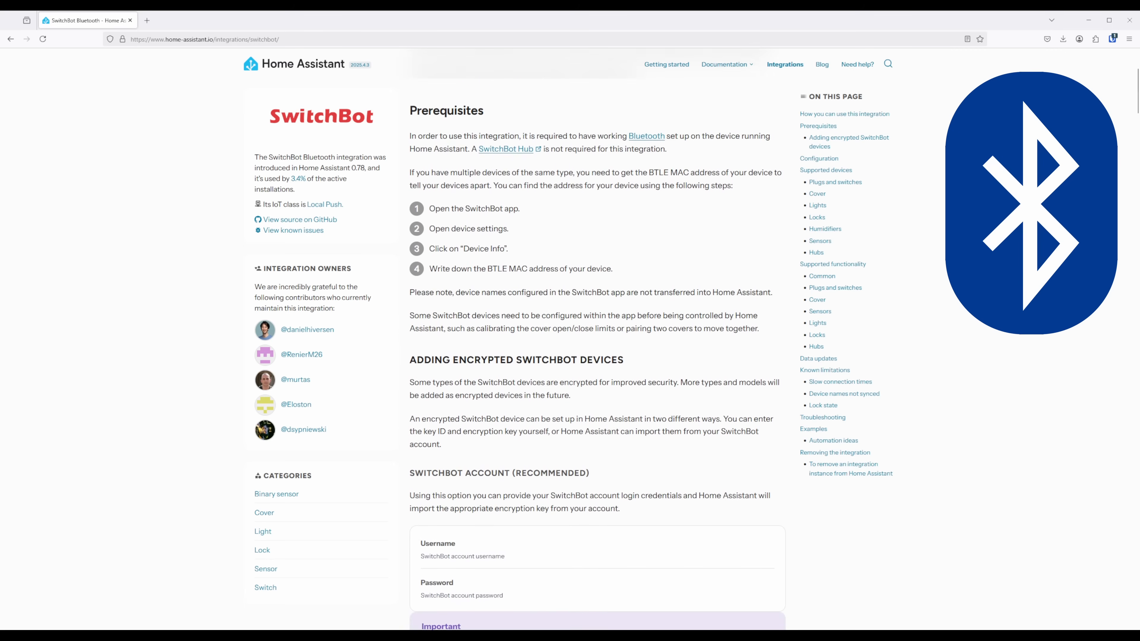
pyautogui.scroll(-3)
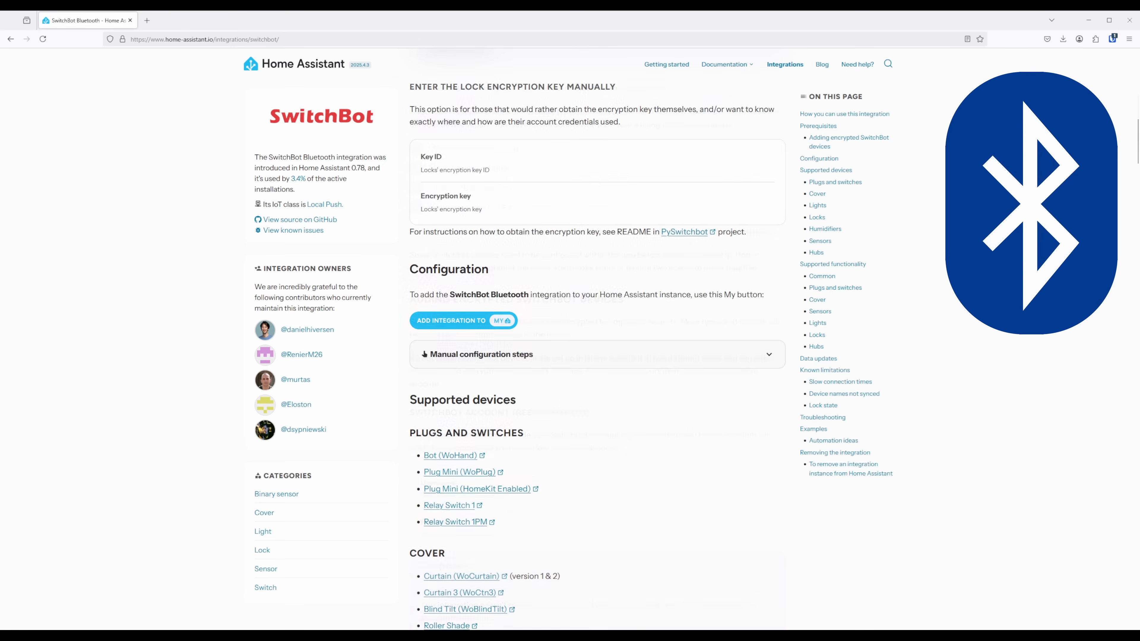
pyautogui.scroll(-3)
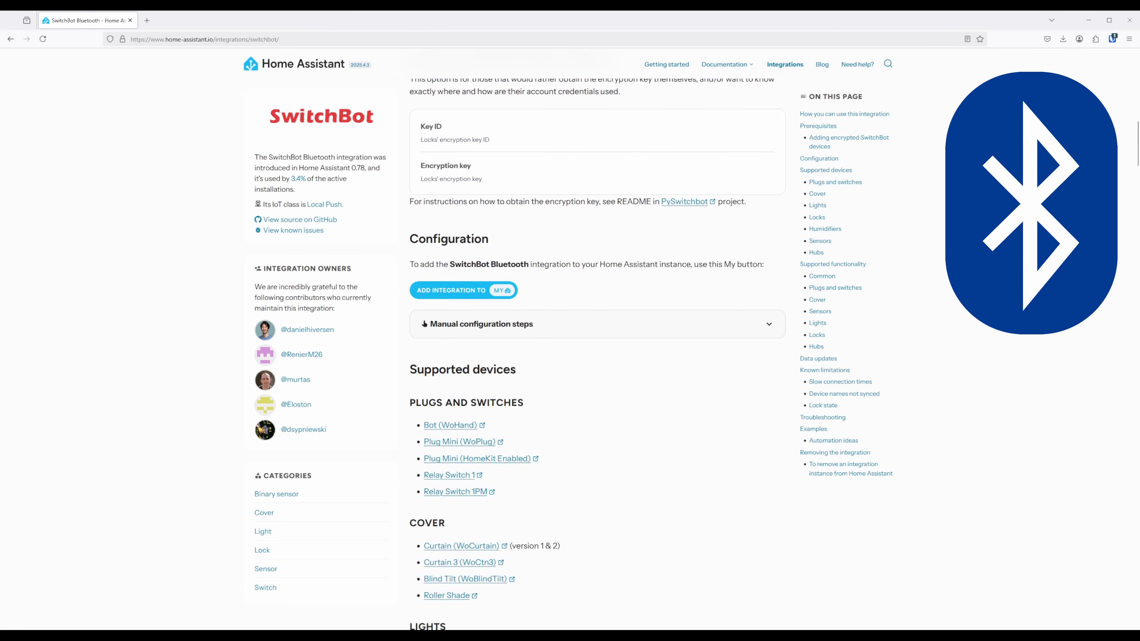
pyautogui.scroll(-3)
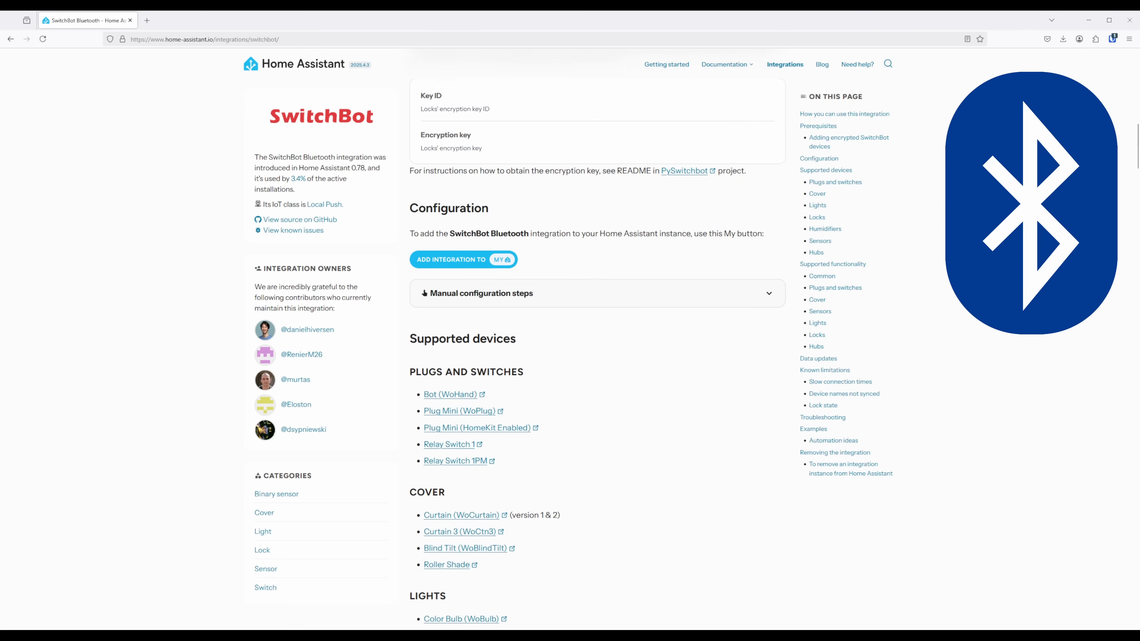
pyautogui.scroll(-3)
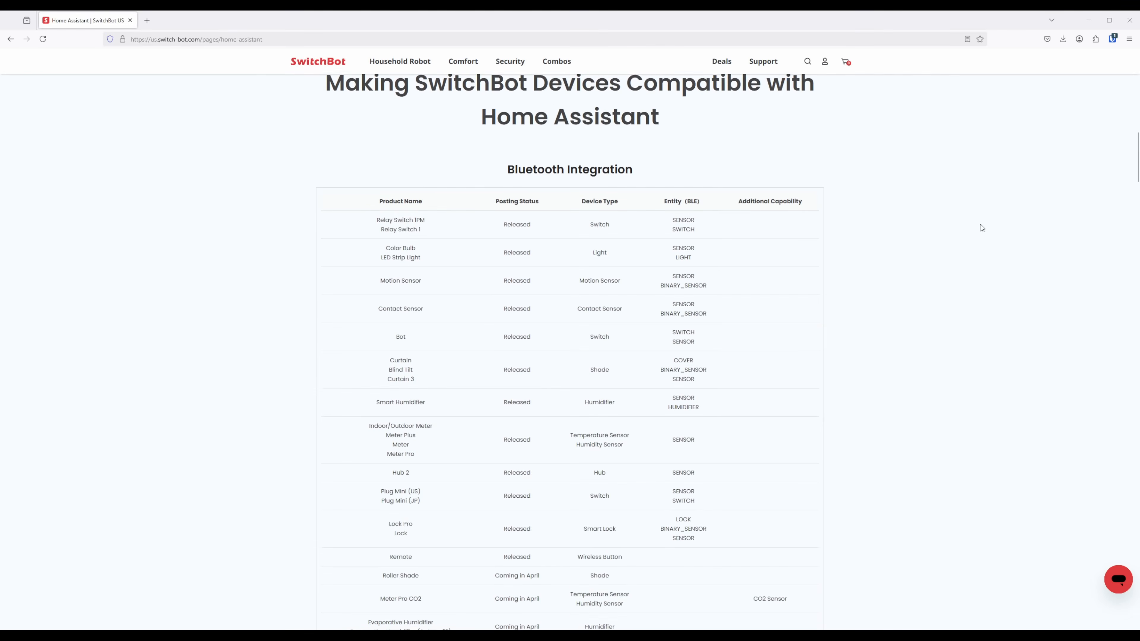
pyautogui.scroll(-3)
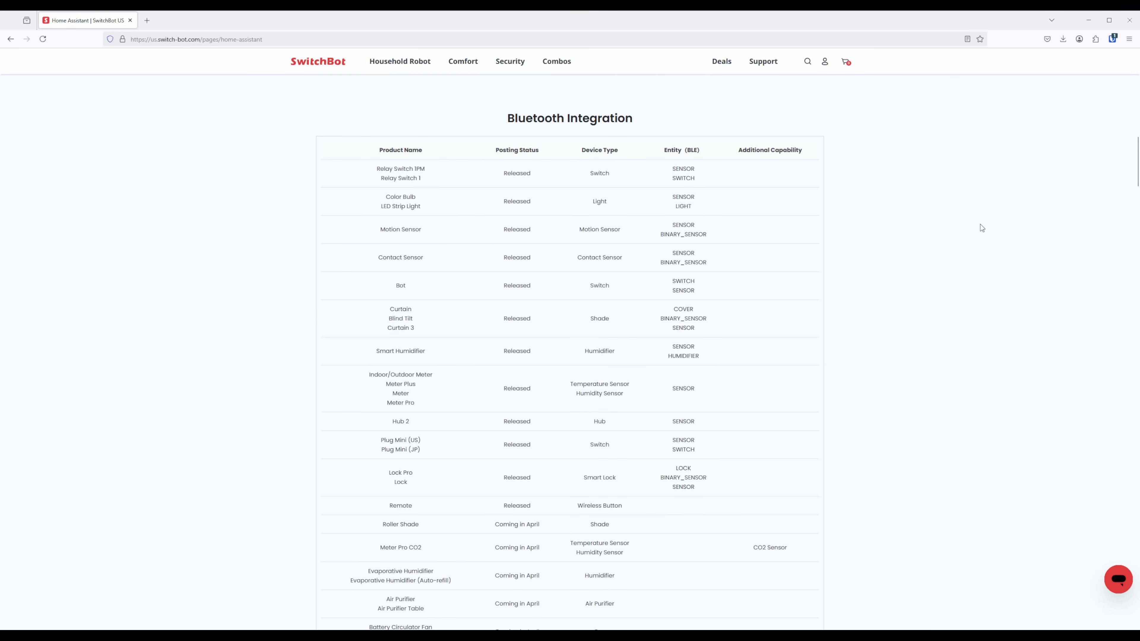
pyautogui.scroll(-3)
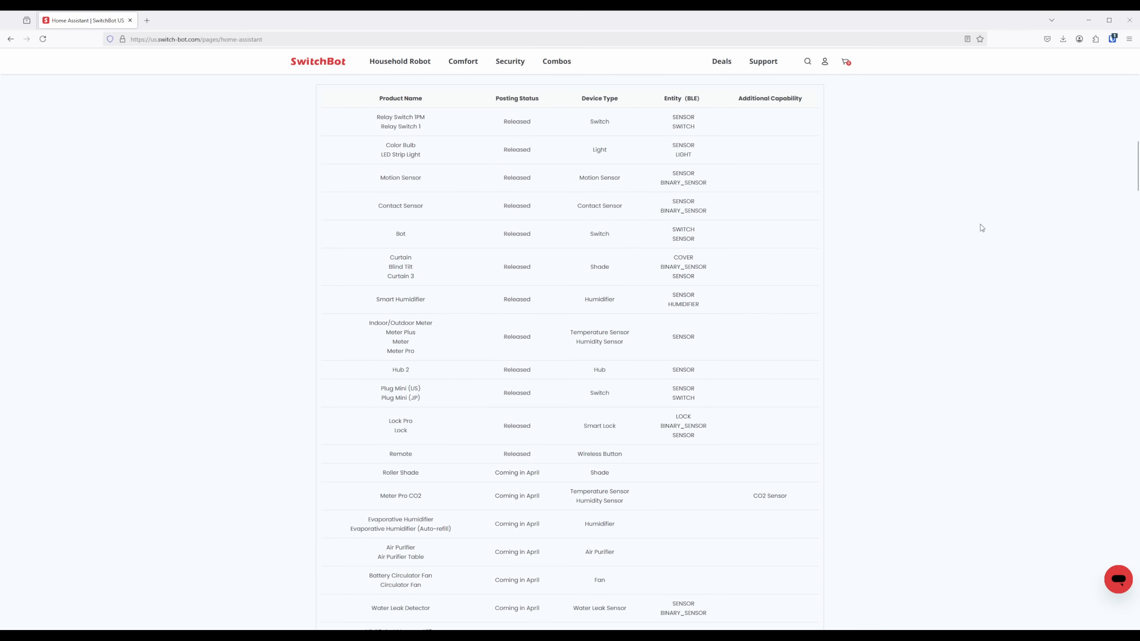
pyautogui.scroll(-3)
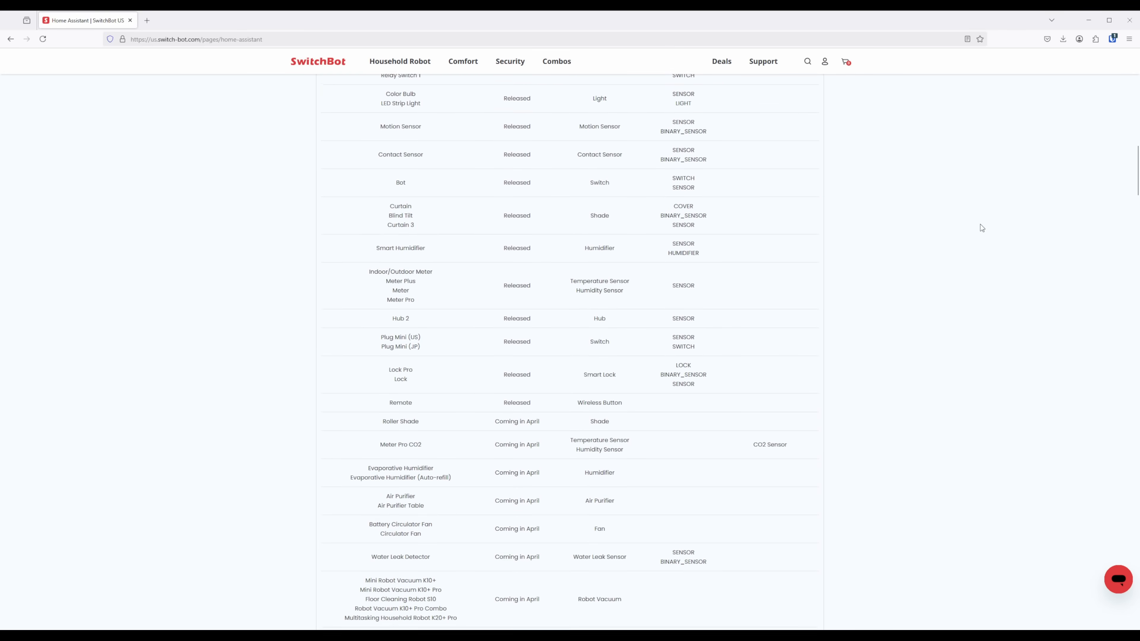
pyautogui.scroll(-3)
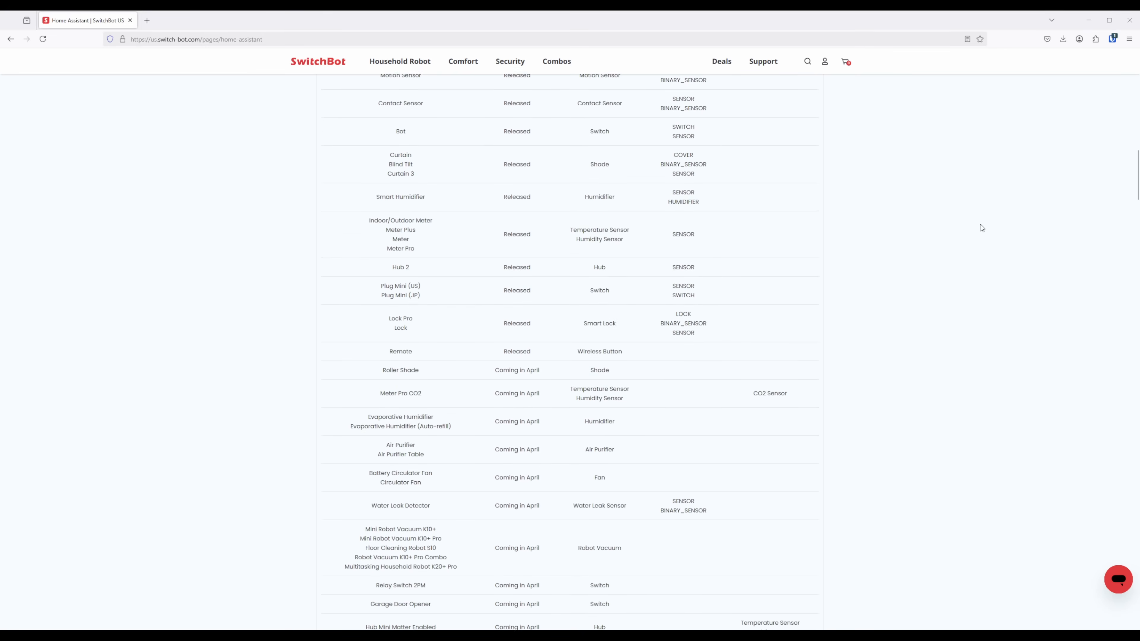
pyautogui.scroll(-3)
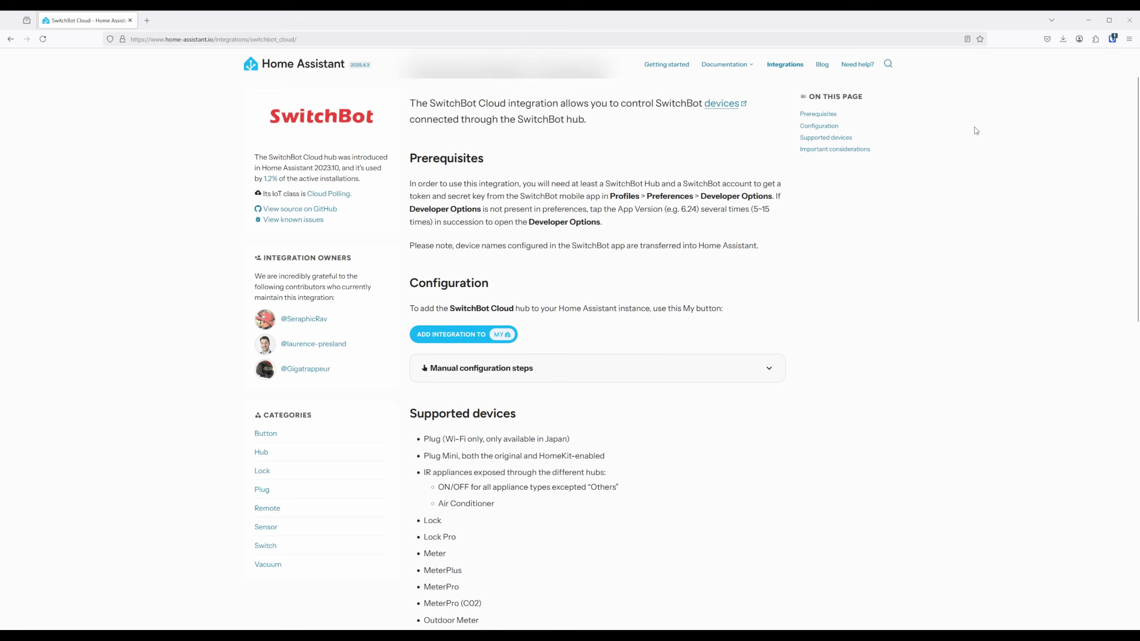
pyautogui.scroll(-3)
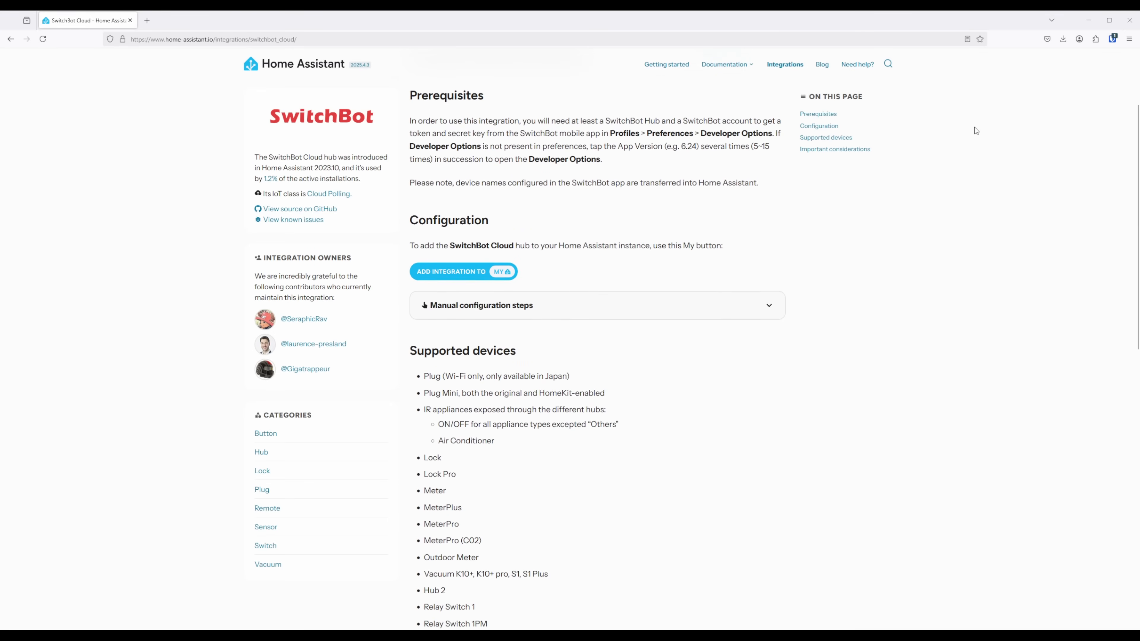
pyautogui.scroll(-3)
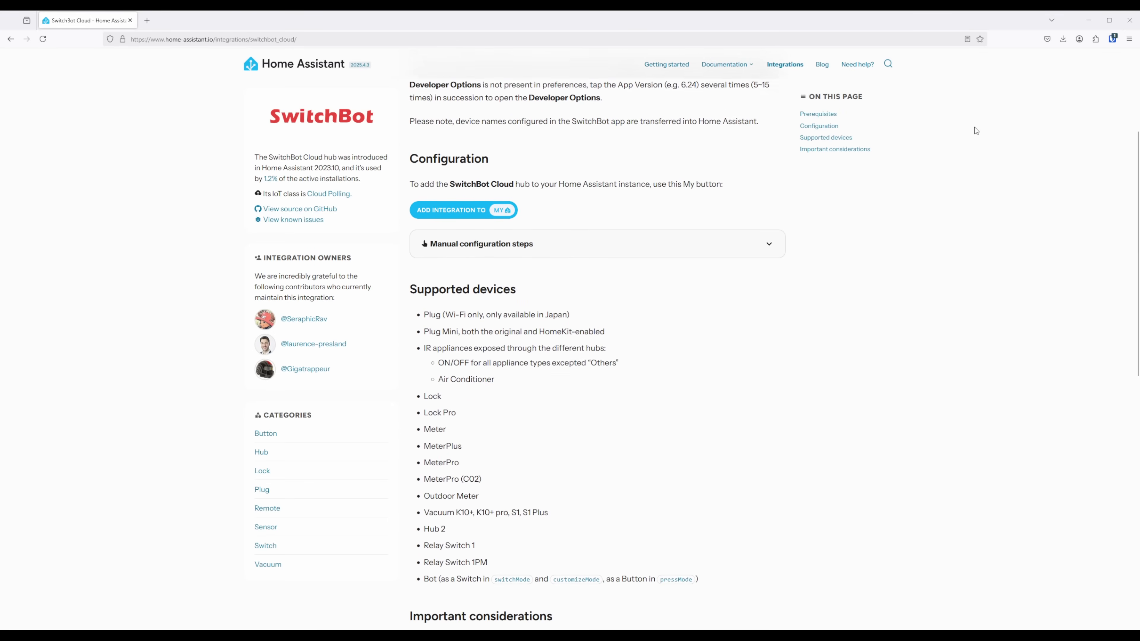
pyautogui.scroll(-3)
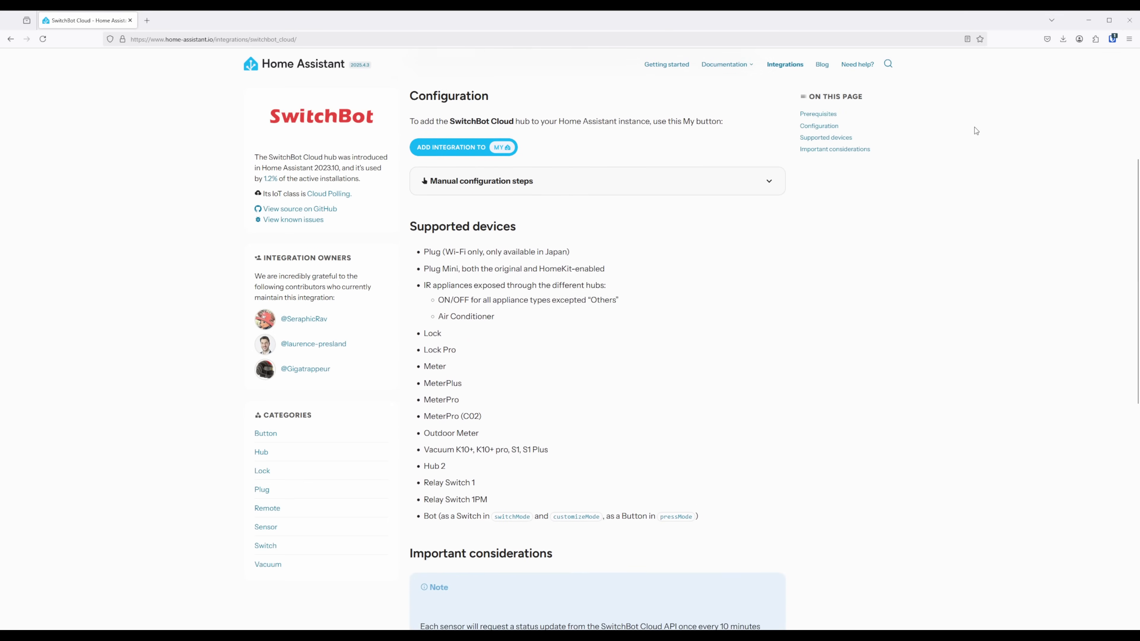
pyautogui.scroll(-3)
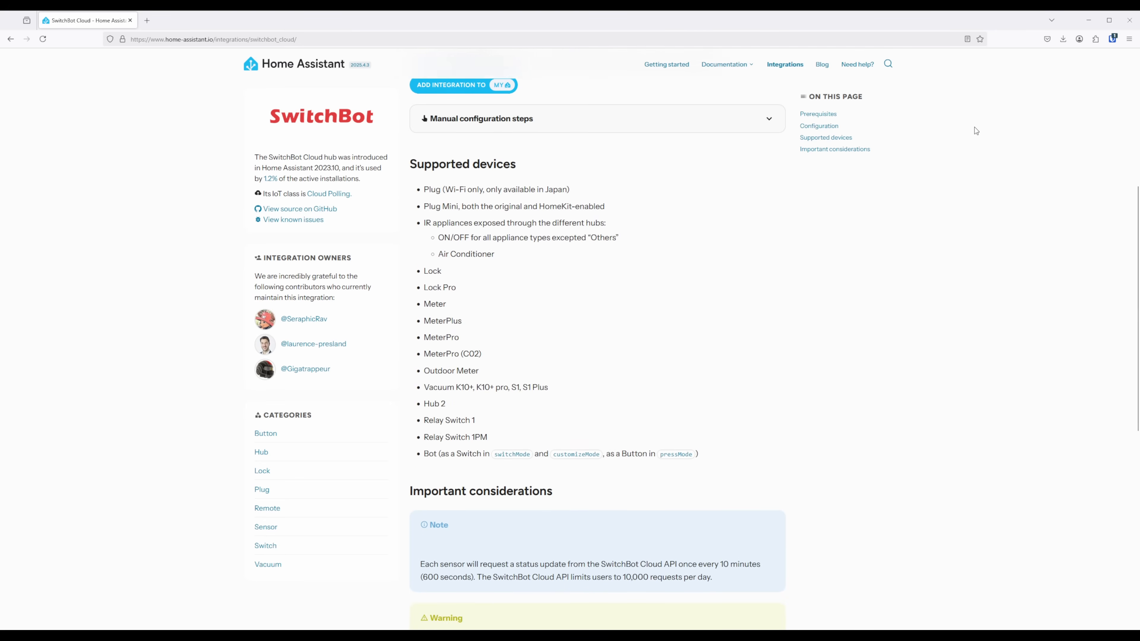
pyautogui.scroll(-3)
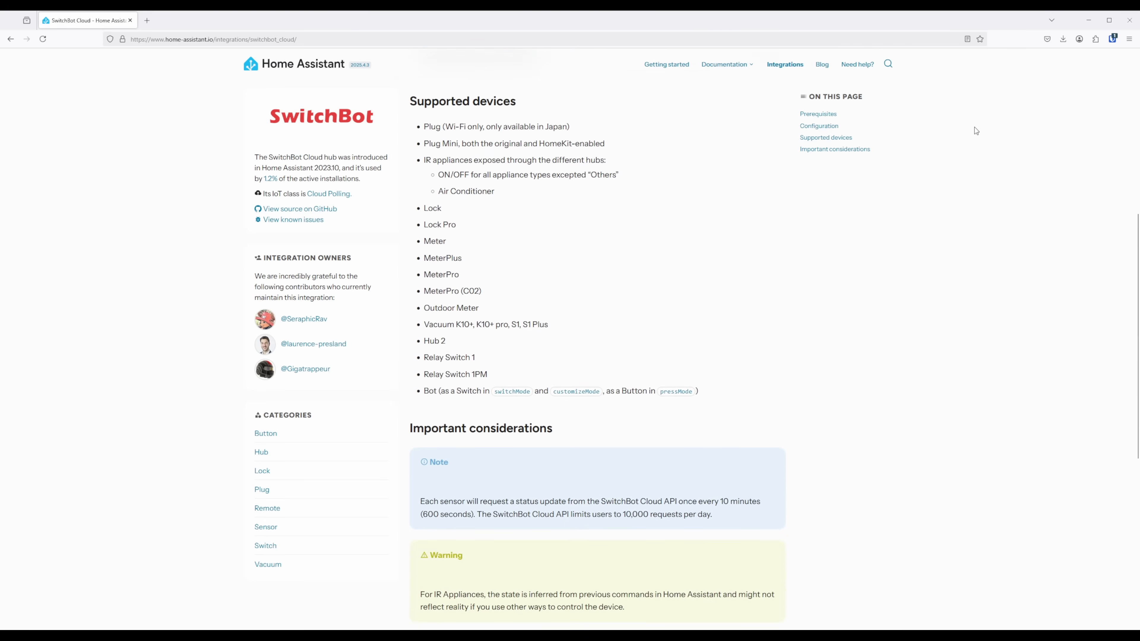
pyautogui.scroll(-3)
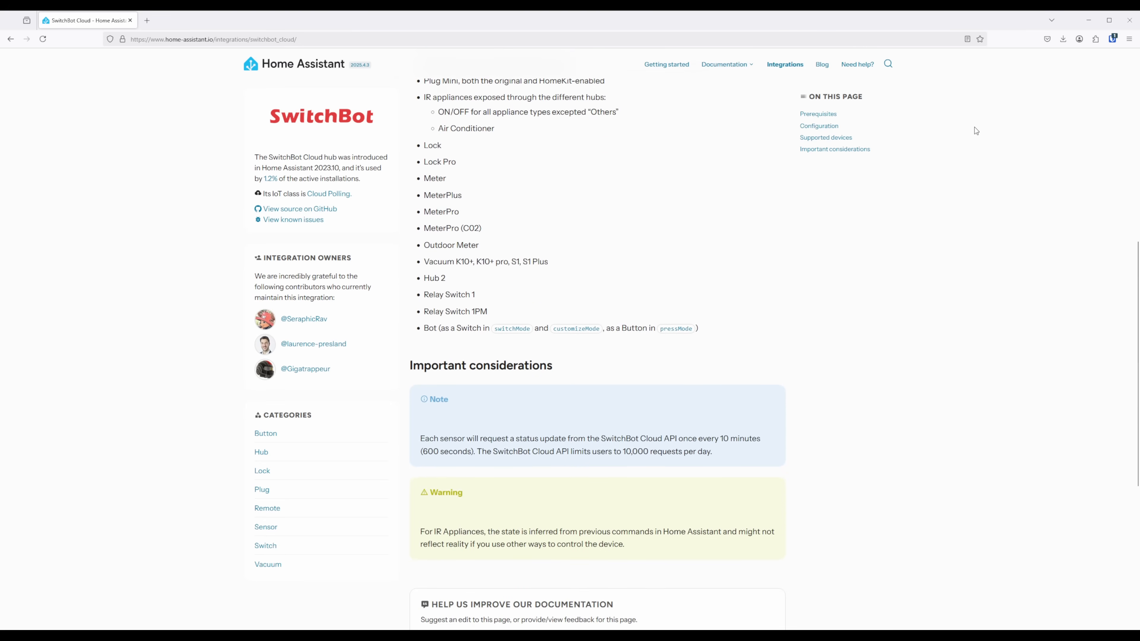
pyautogui.scroll(-3)
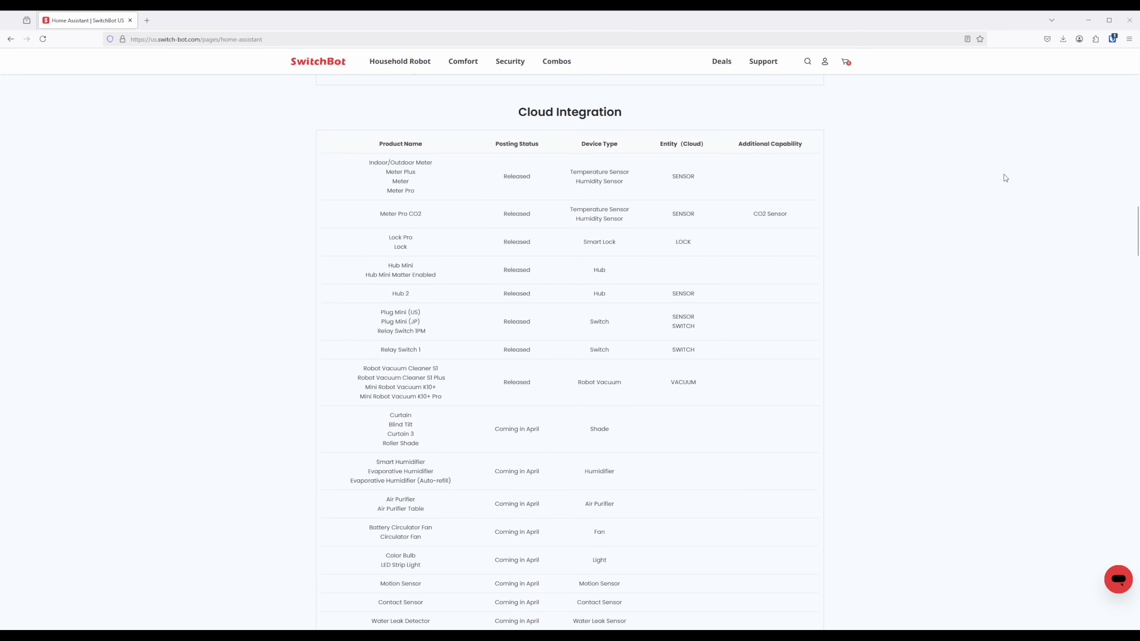
pyautogui.scroll(-3)
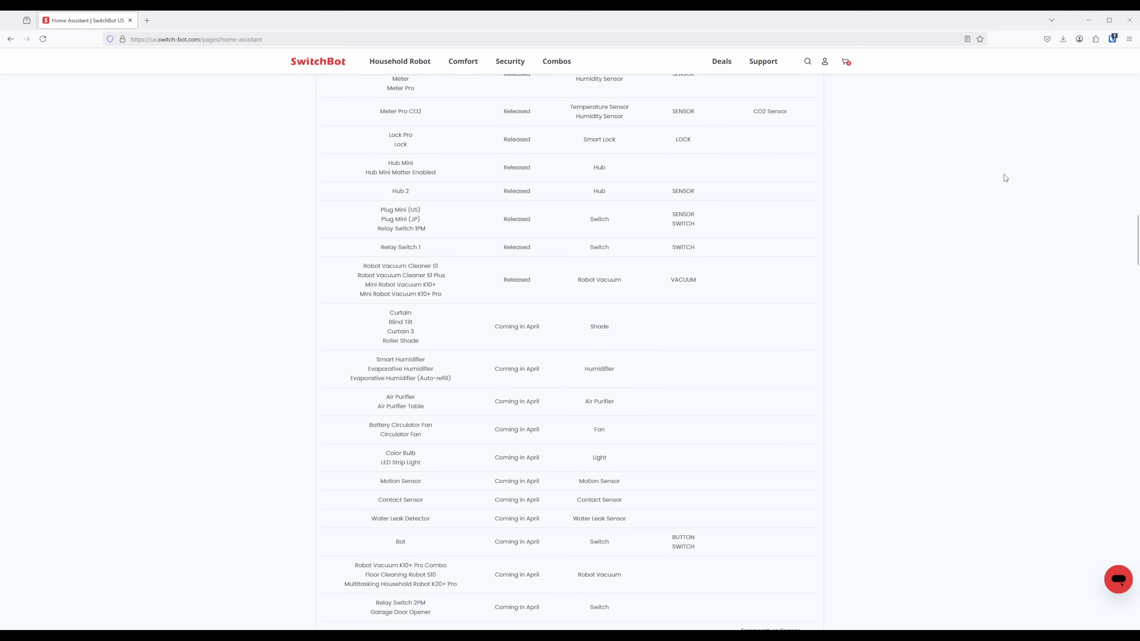
pyautogui.scroll(-3)
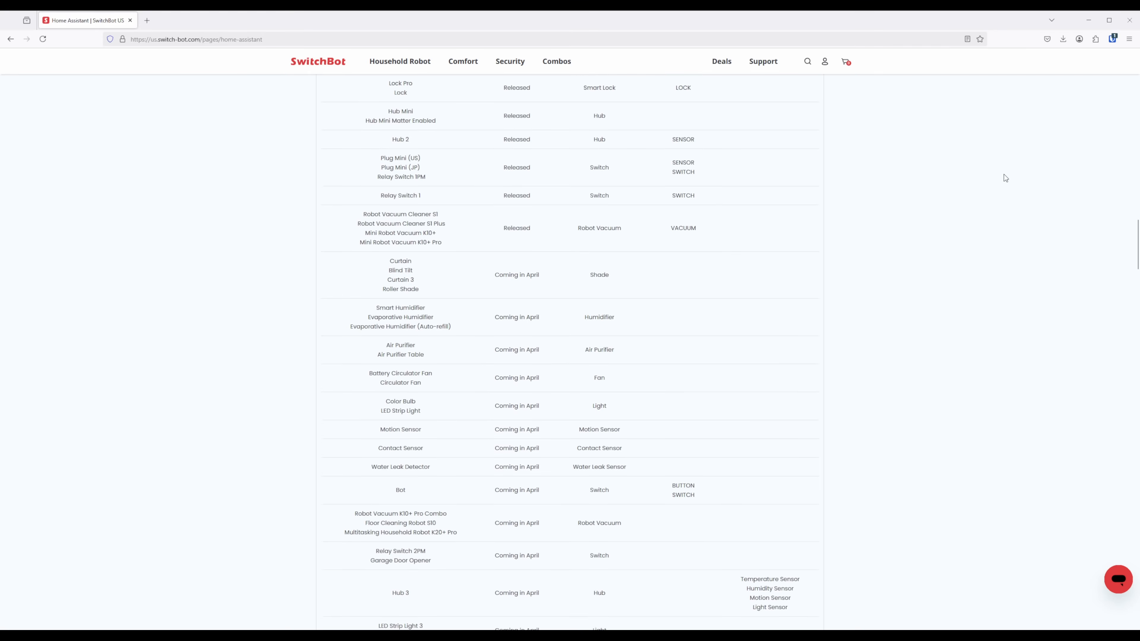
pyautogui.scroll(-3)
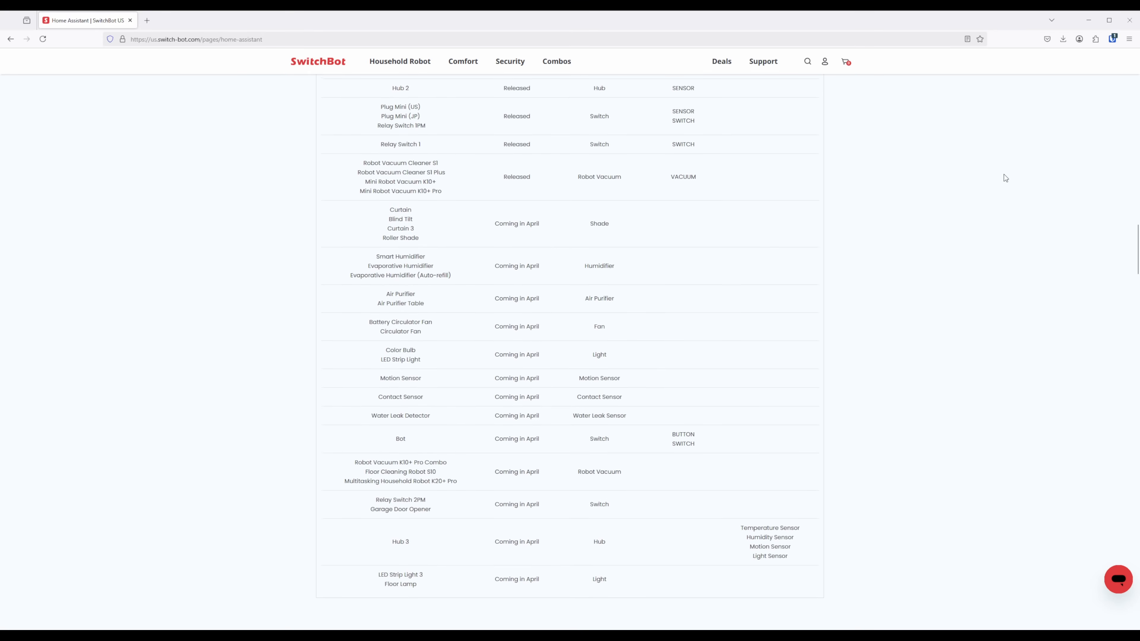
pyautogui.scroll(-3)
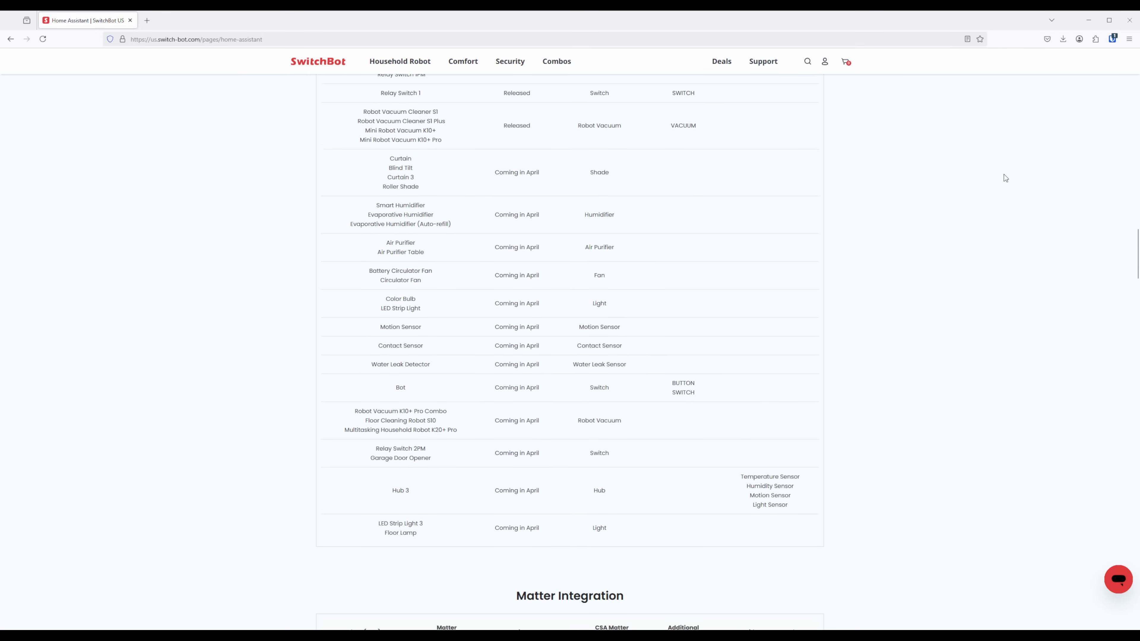
pyautogui.scroll(-3)
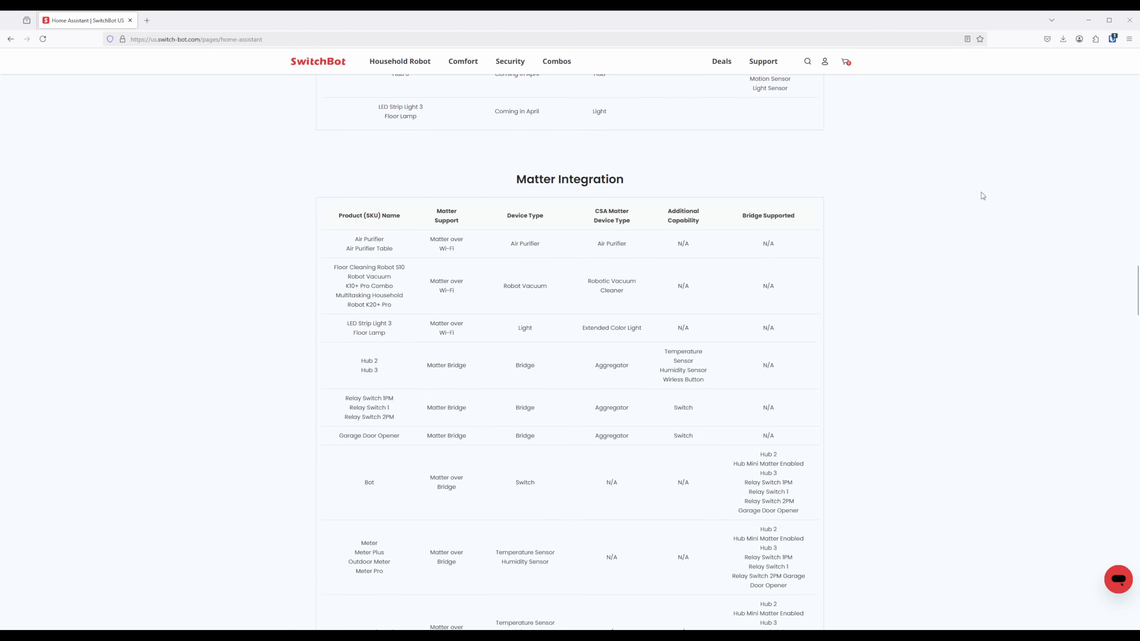
pyautogui.scroll(-3)
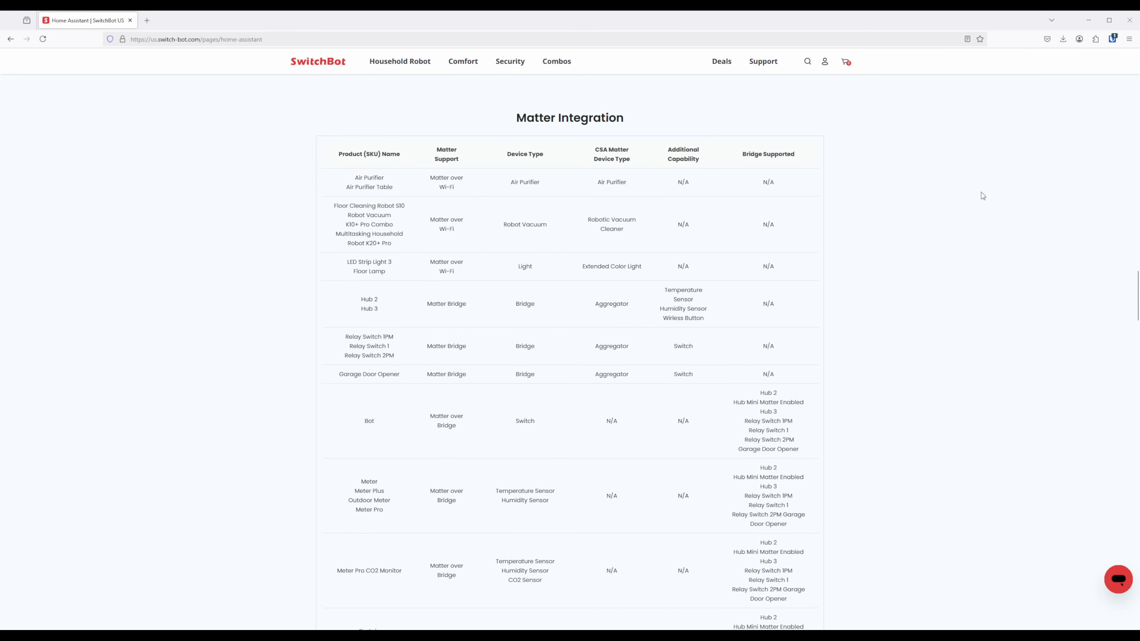
pyautogui.scroll(-3)
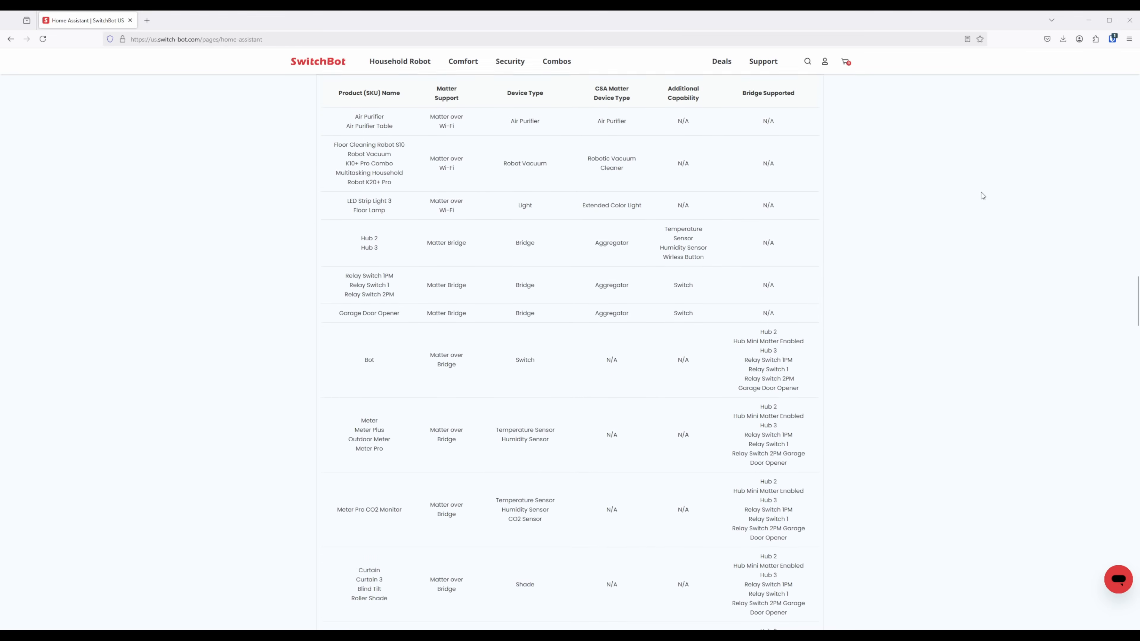
pyautogui.scroll(-3)
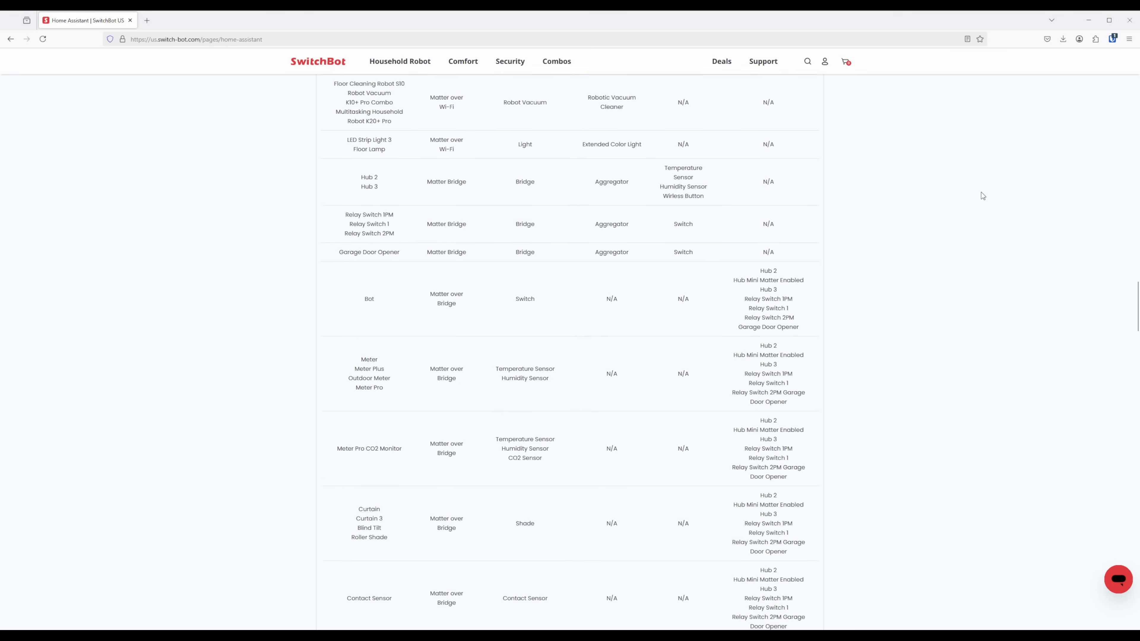
pyautogui.scroll(-3)
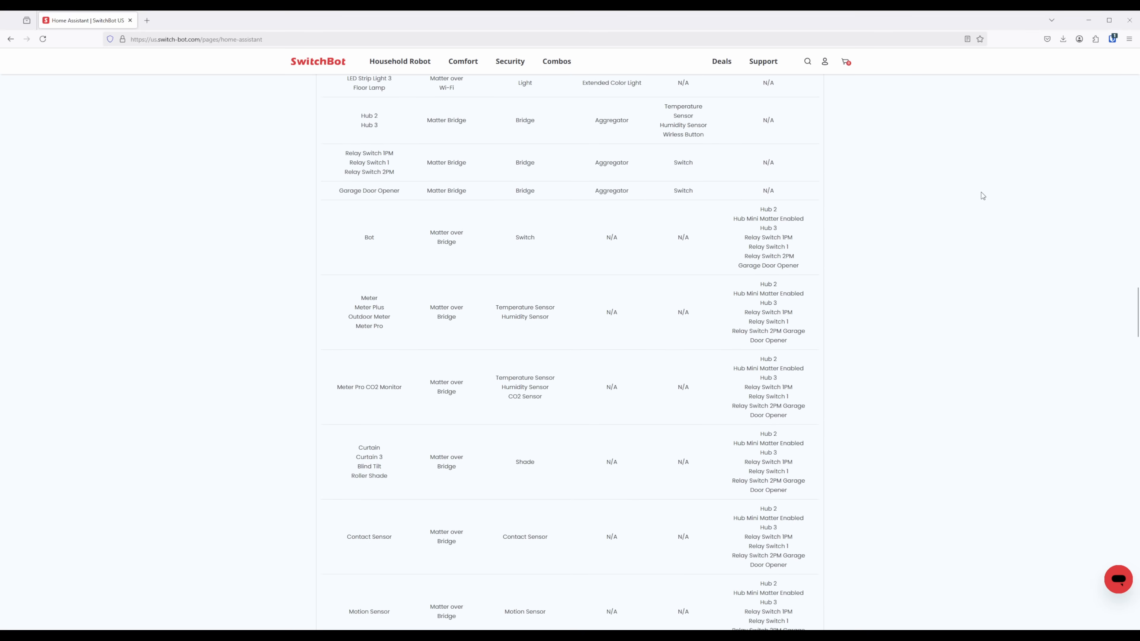
pyautogui.scroll(-3)
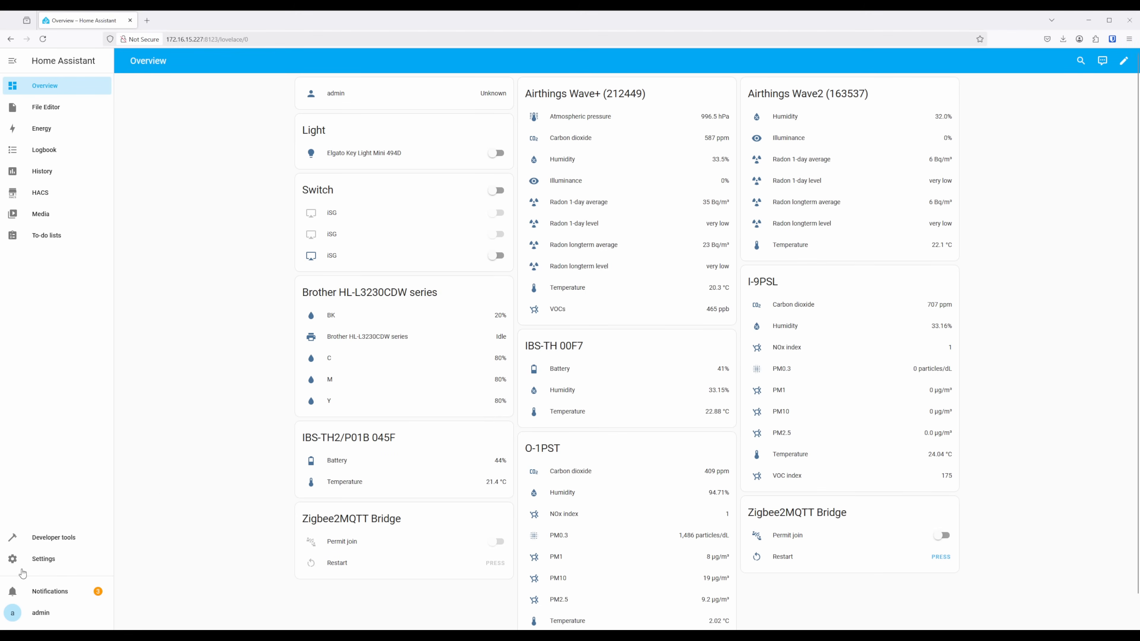
# - Go to Settings > Devices & services and start adding the discovered Humidifier (F1C6)
pyautogui.click(42, 558)
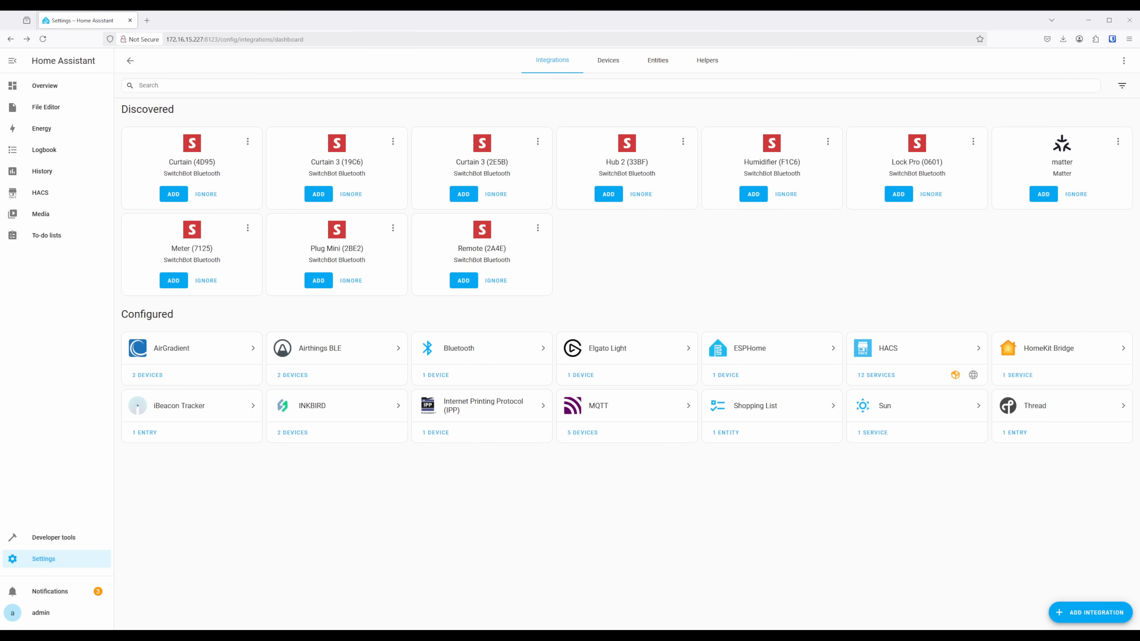
pyautogui.moveTo(752, 195)
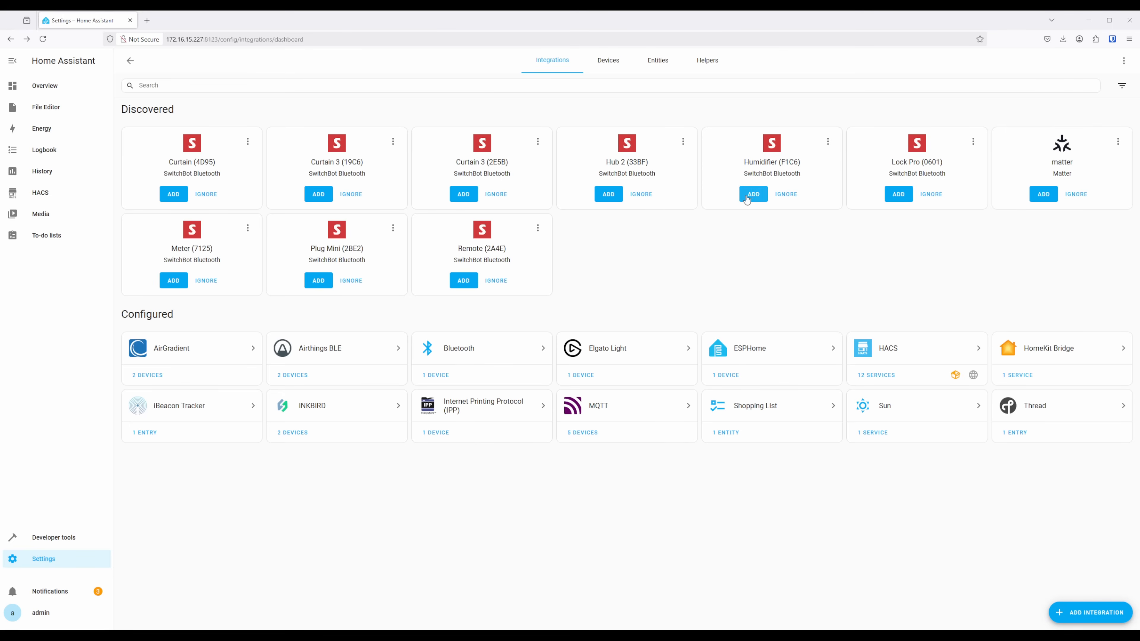
pyautogui.click(752, 193)
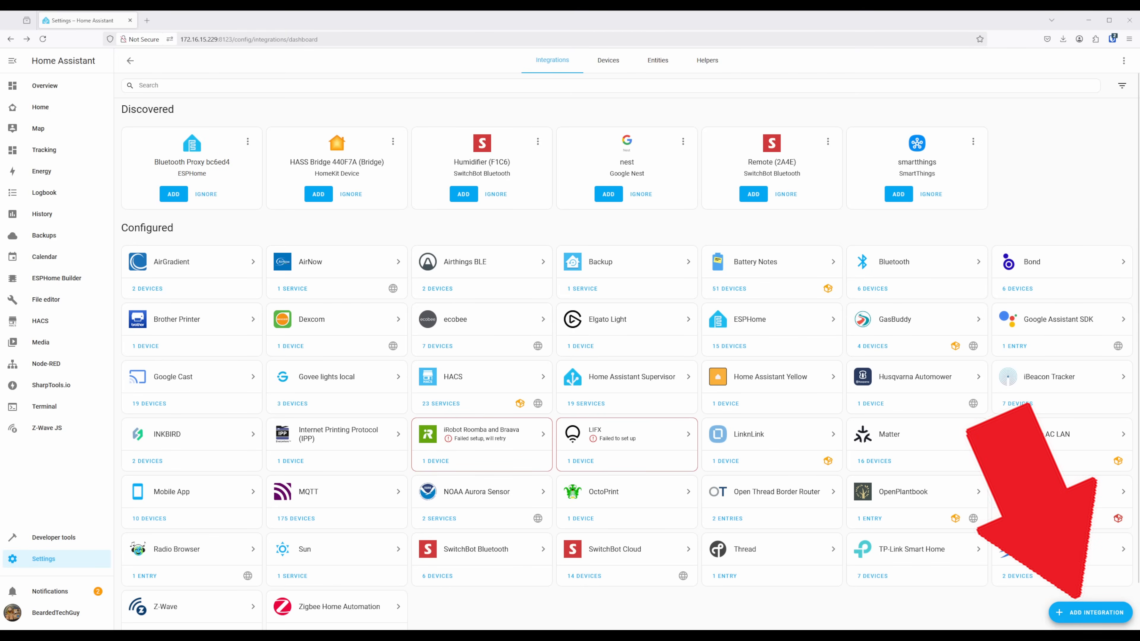
# - Search 'sw', choose SwitchBot Bluetooth and submit the Lock Pro 0601 device
pyautogui.write('sw')
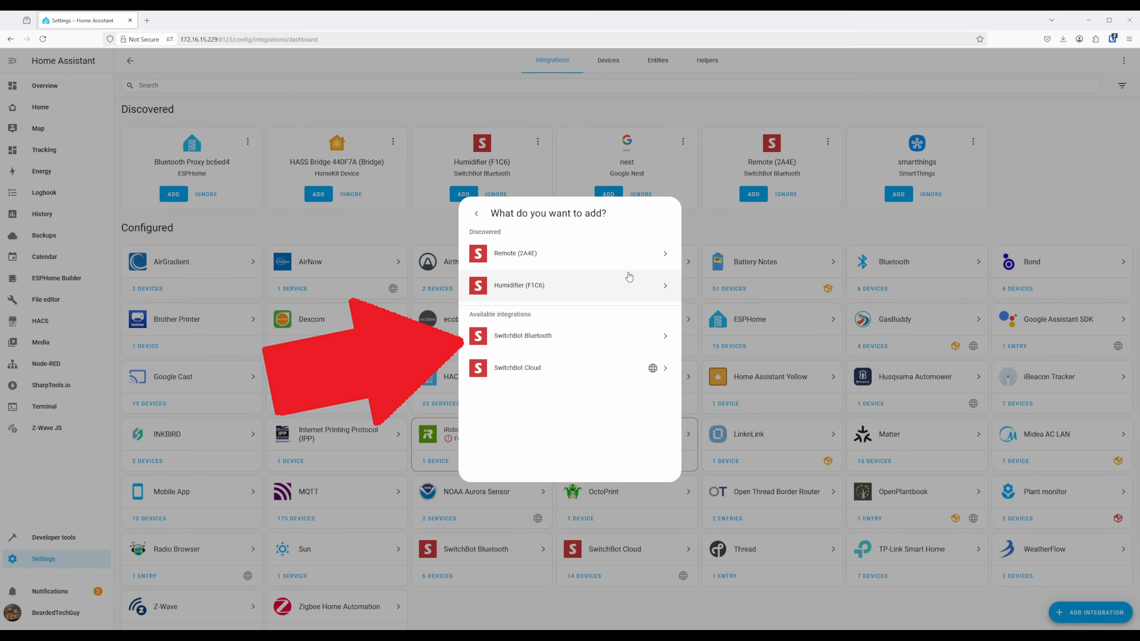
pyautogui.click(522, 335)
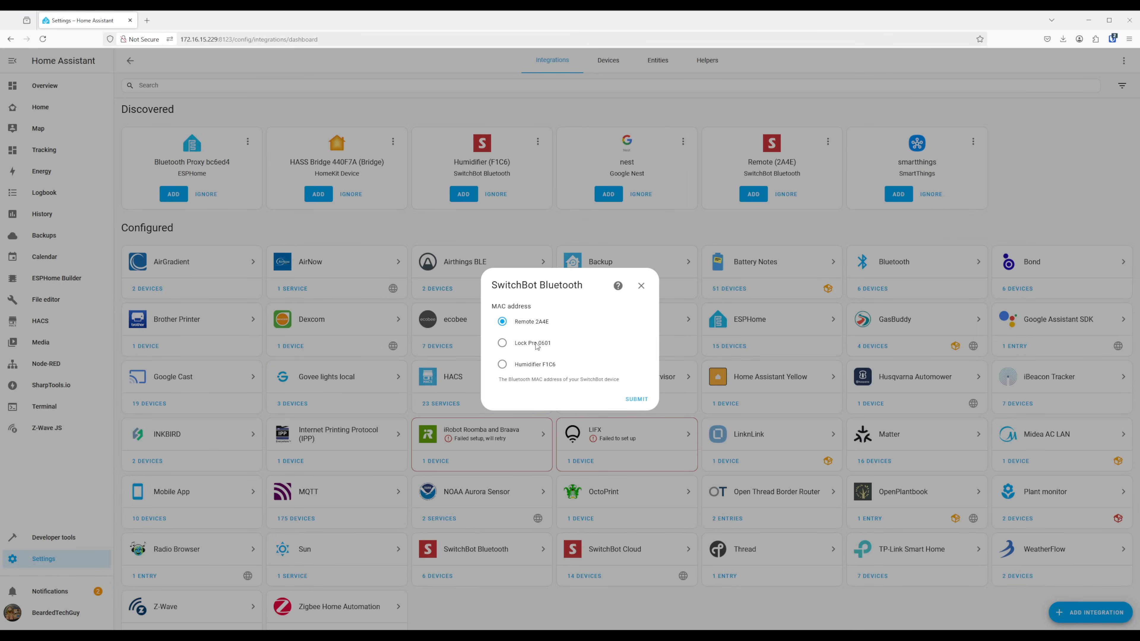
pyautogui.click(501, 343)
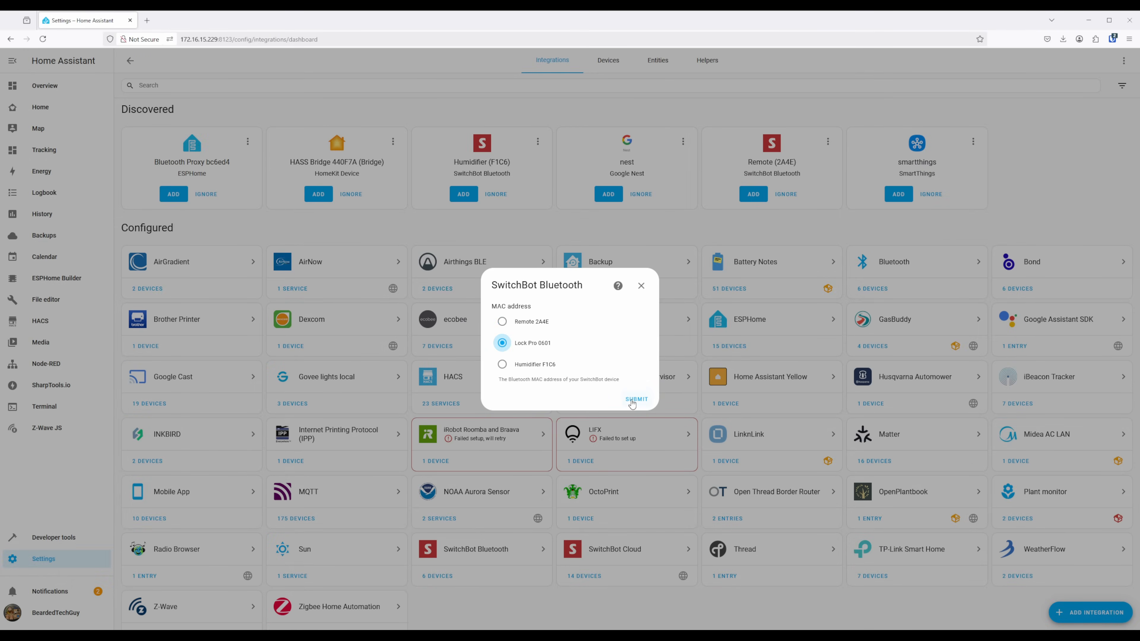
pyautogui.click(636, 399)
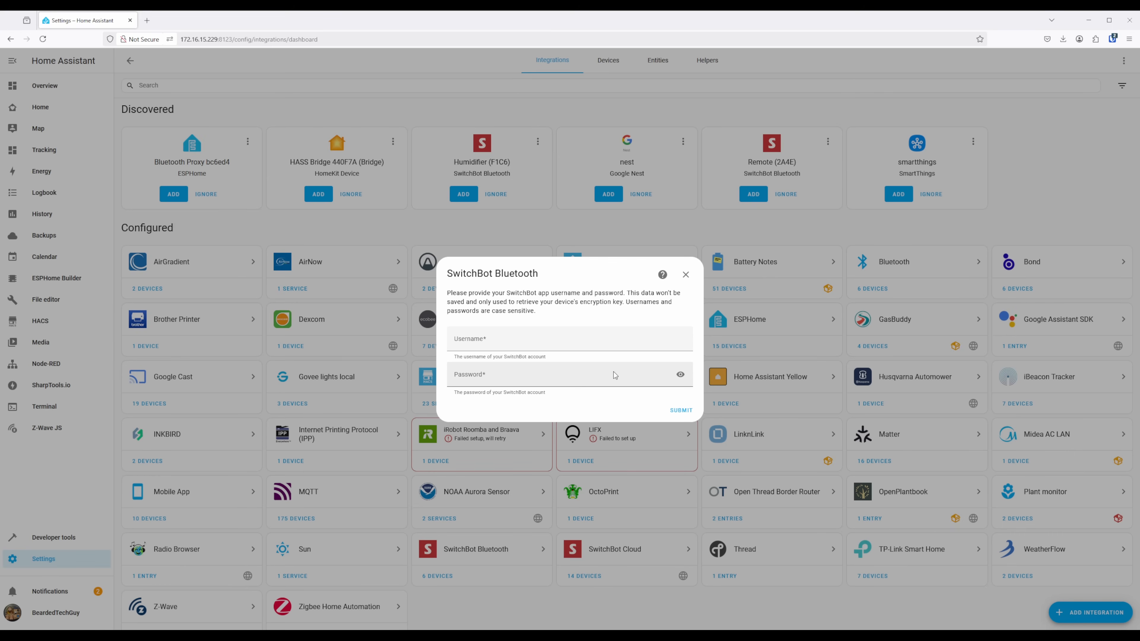
# - Submit the SwitchBot account credentials and finish adding the Lock Pro
pyautogui.click(680, 410)
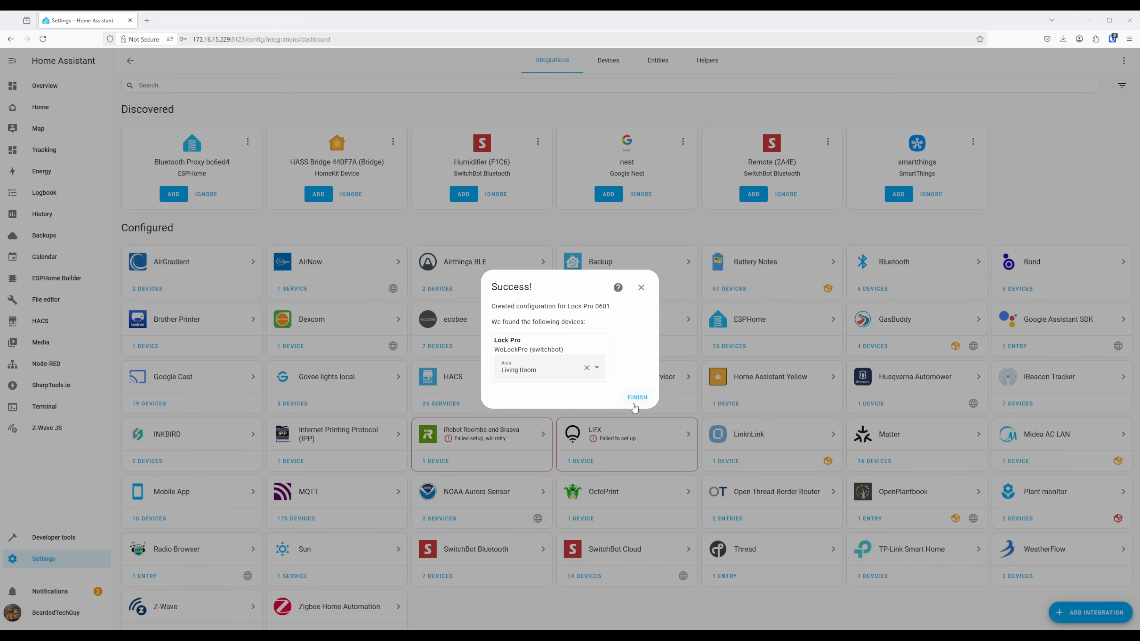
pyautogui.click(636, 397)
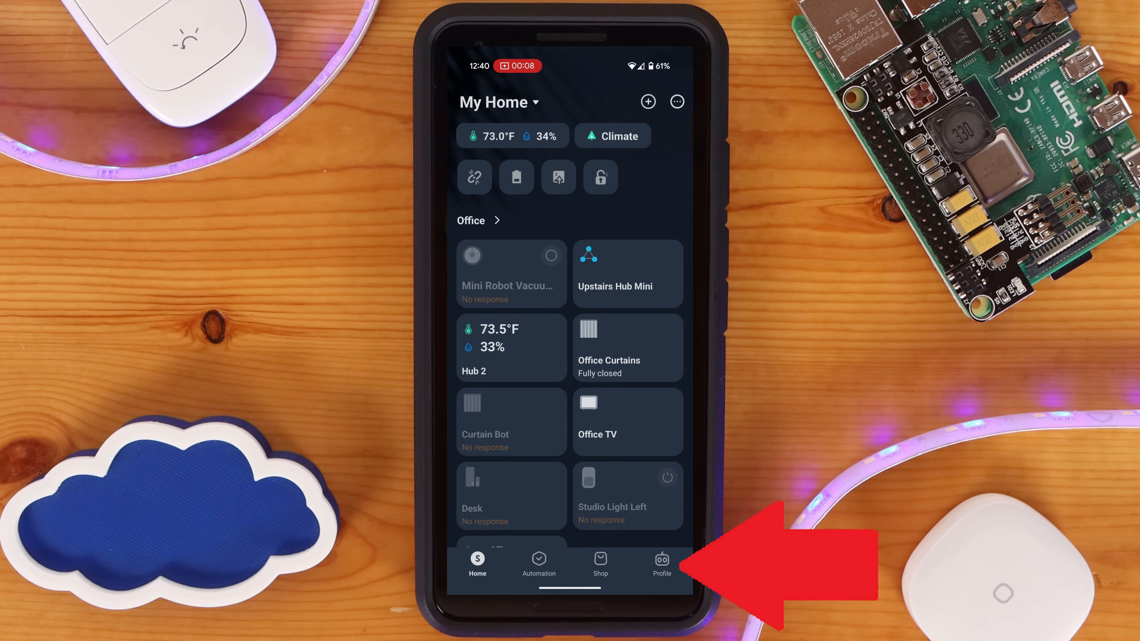
# - From Profile > Preferences, tap App Version to unlock Developer Options and enter them
pyautogui.click(661, 563)
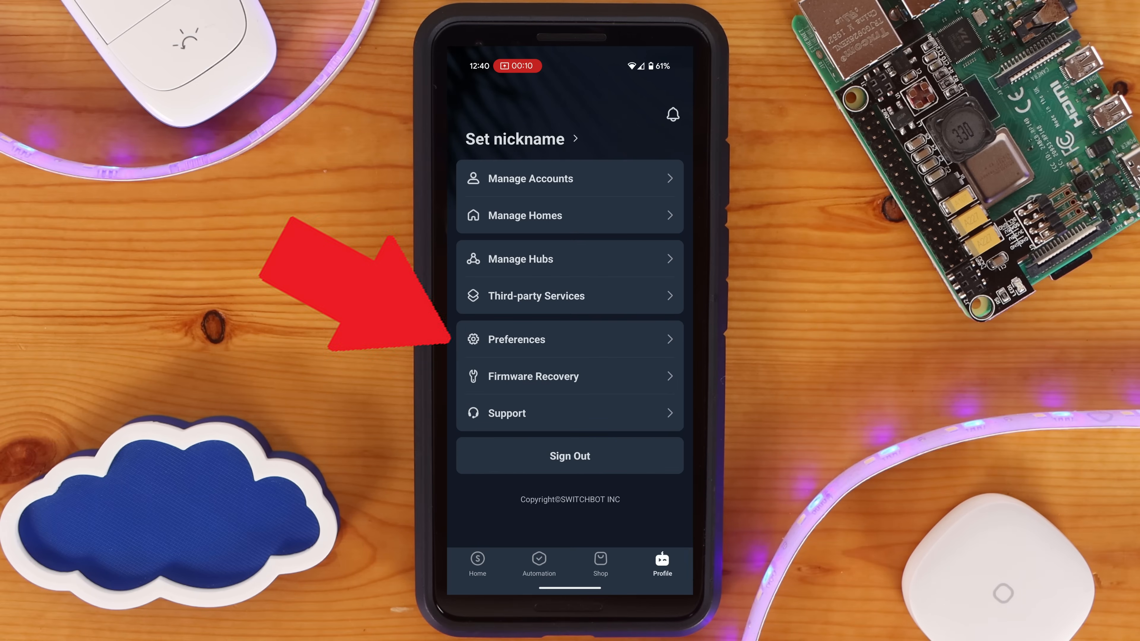
pyautogui.click(569, 339)
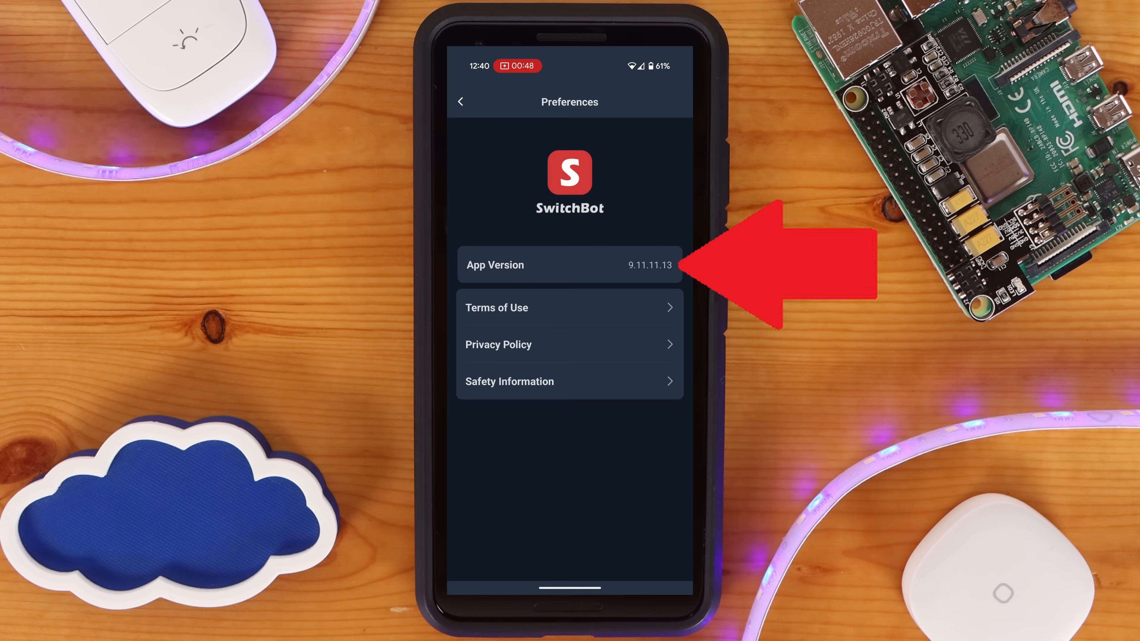
pyautogui.click(569, 263)
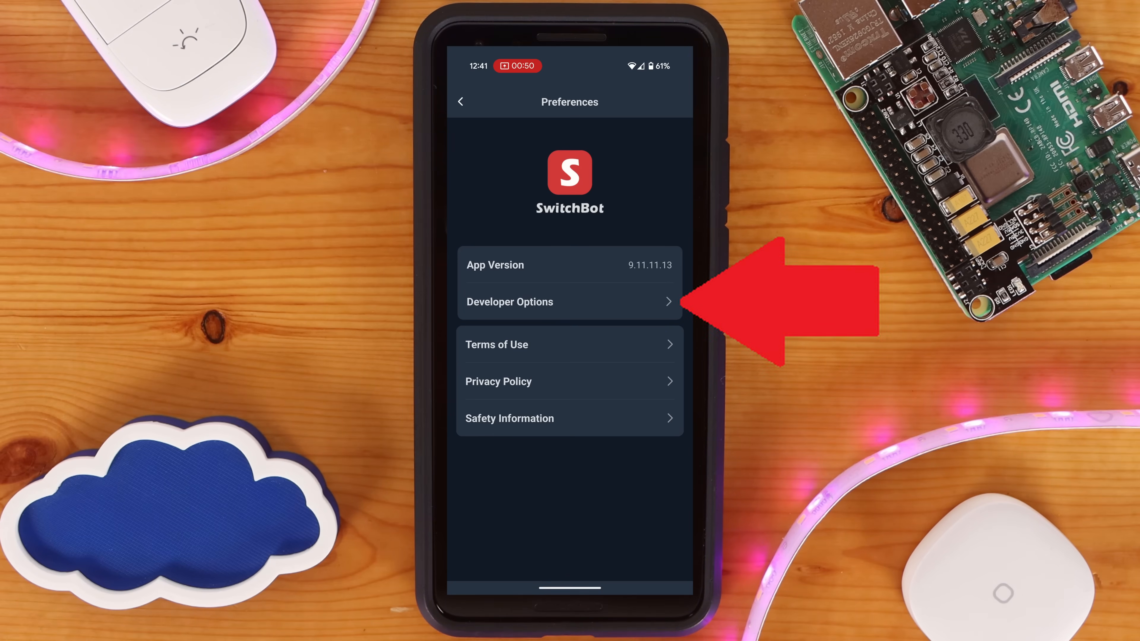
pyautogui.click(569, 301)
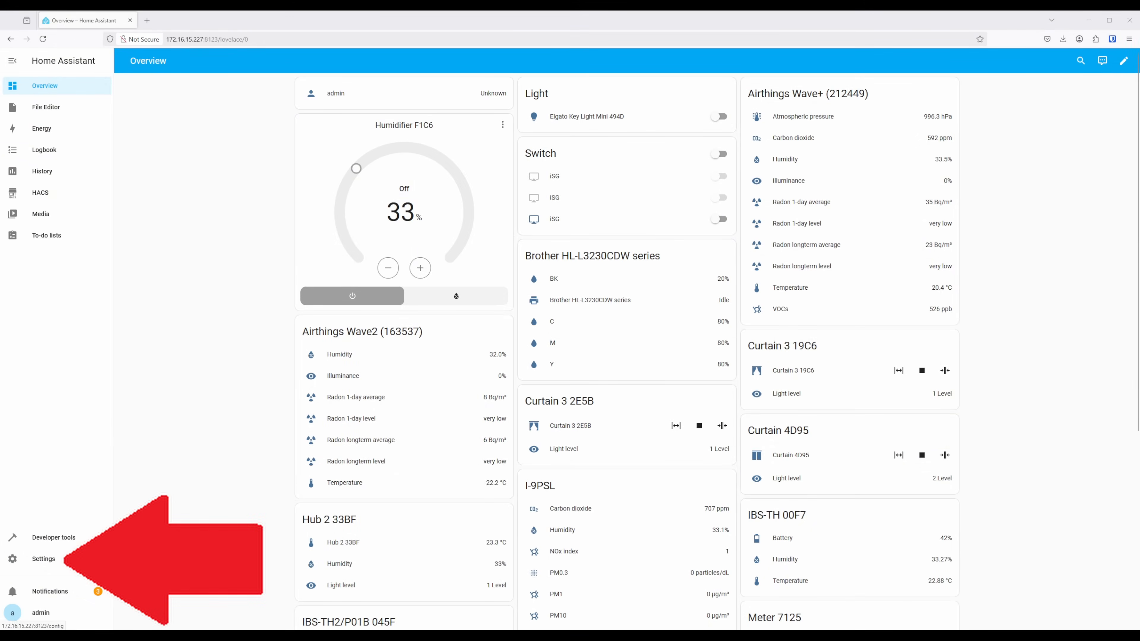
# - In Devices & services, add an integration, search 'switch' and choose SwitchBot Cloud
pyautogui.click(43, 558)
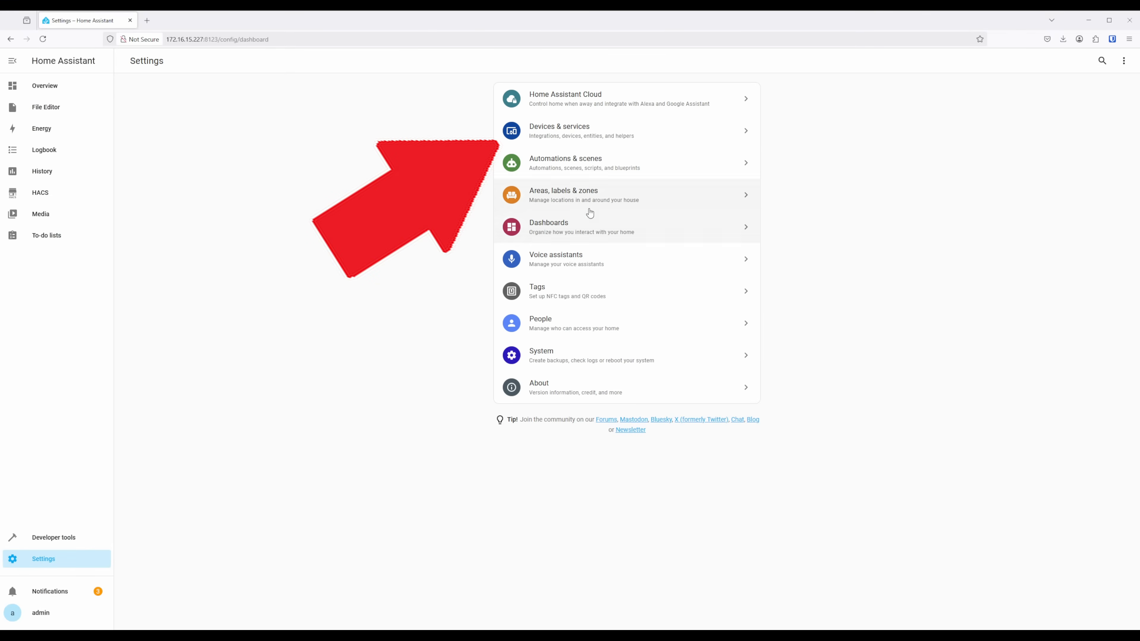
pyautogui.click(558, 130)
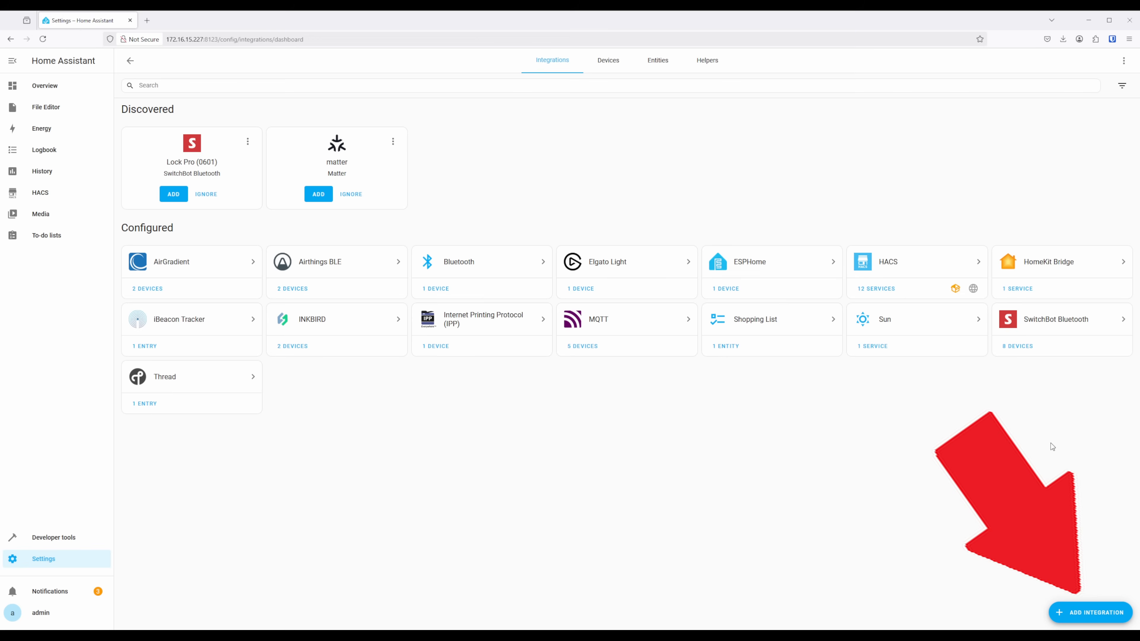
pyautogui.click(1093, 612)
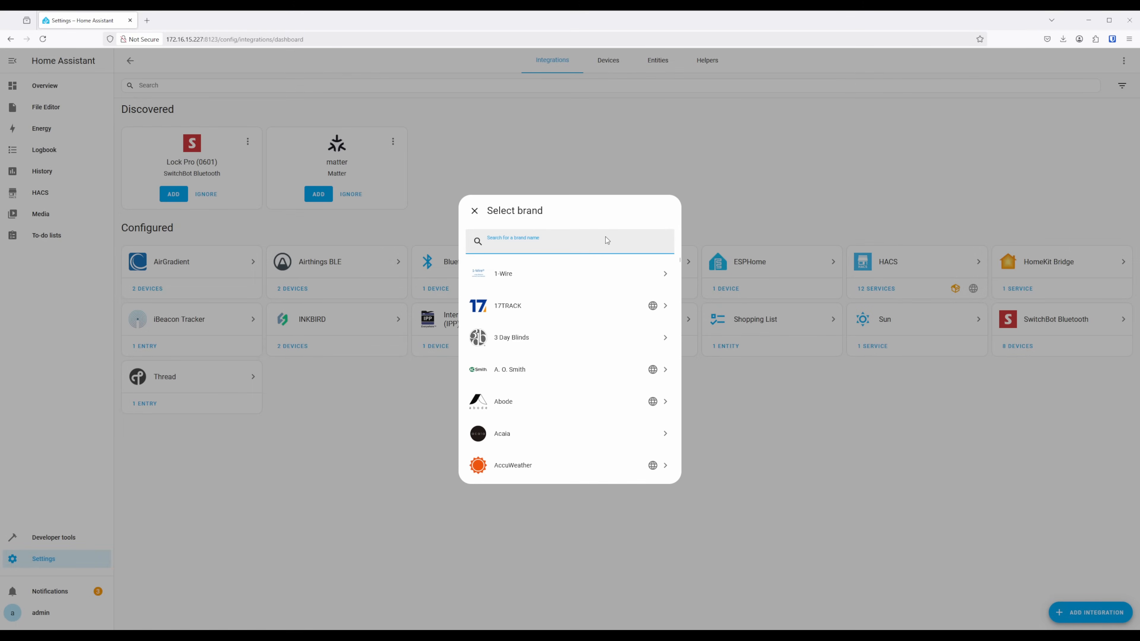
pyautogui.write('switch')
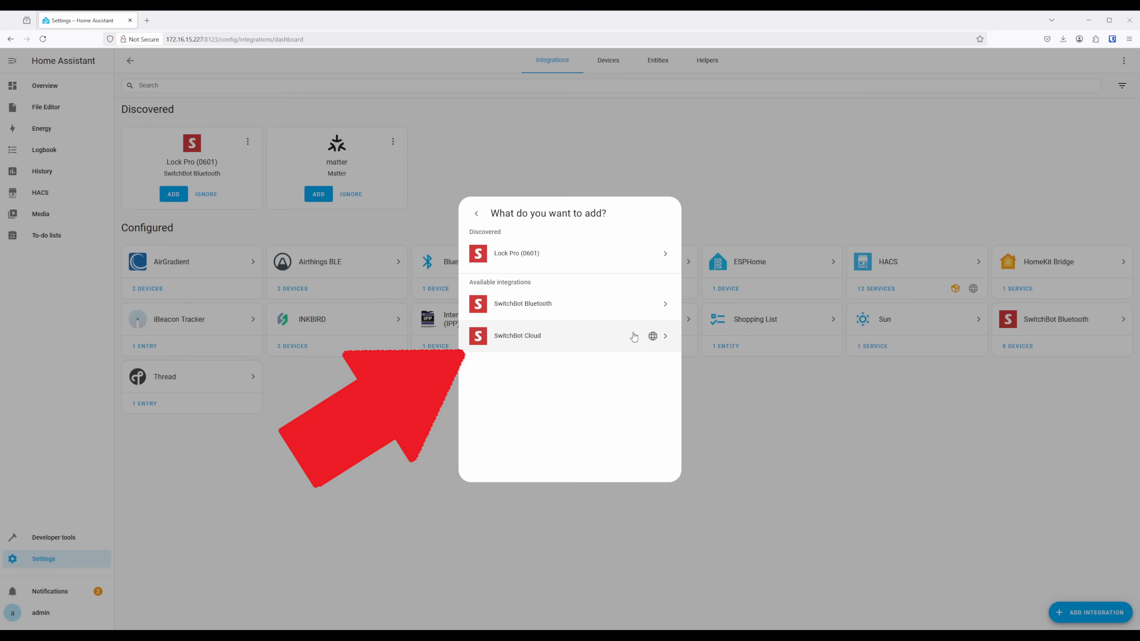
pyautogui.click(518, 335)
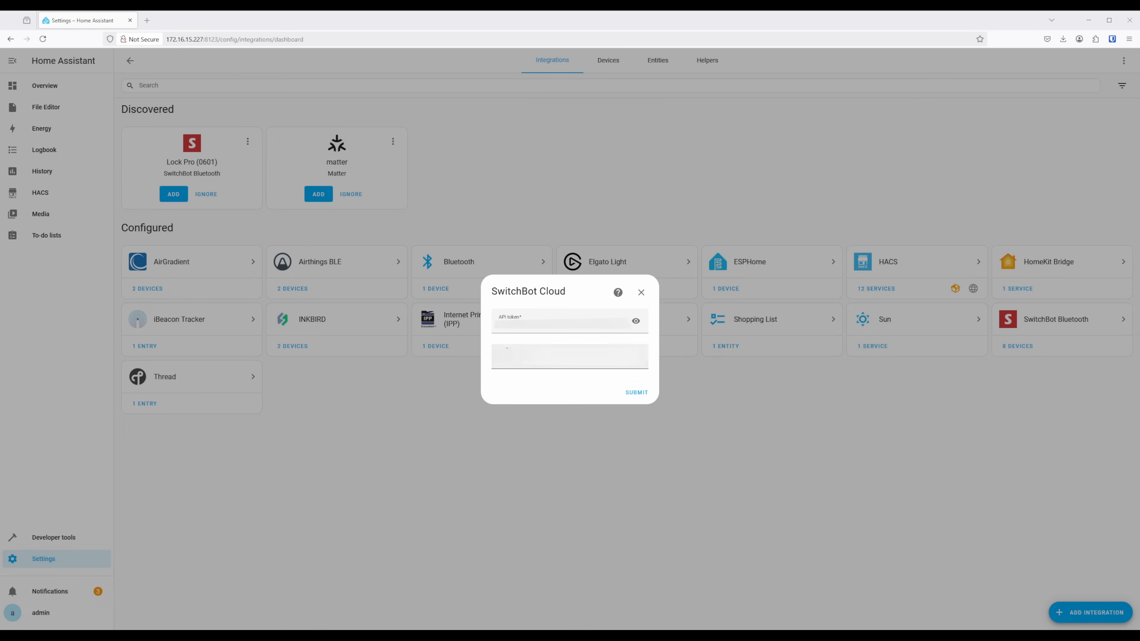
# - Submit the API token and secret and review the SwitchBot Cloud devices found
pyautogui.click(635, 393)
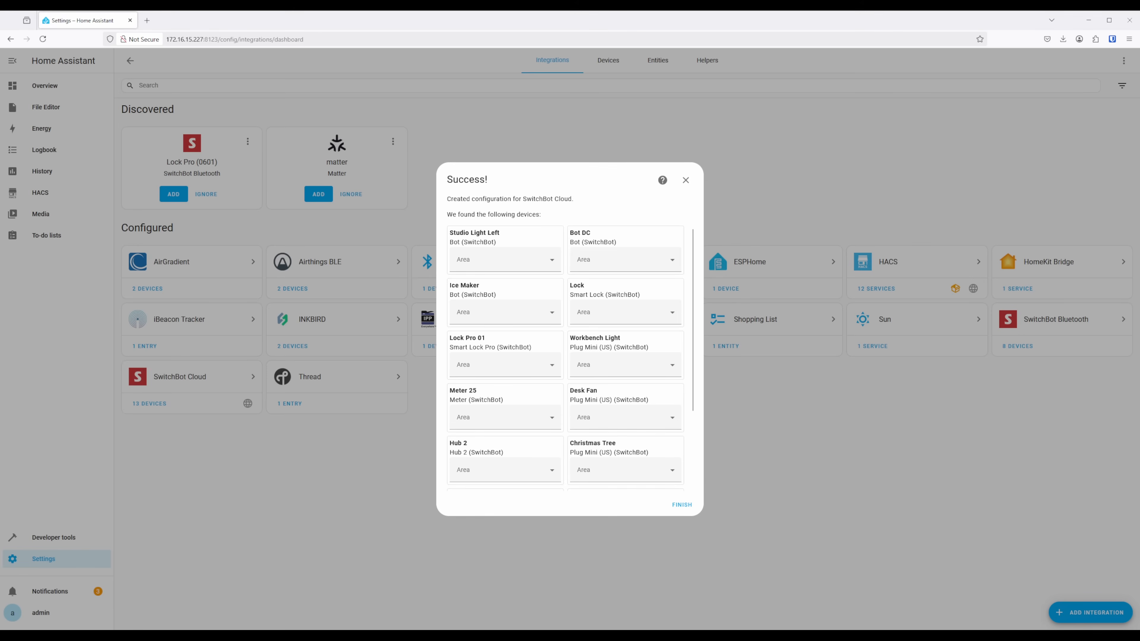
pyautogui.scroll(-3)
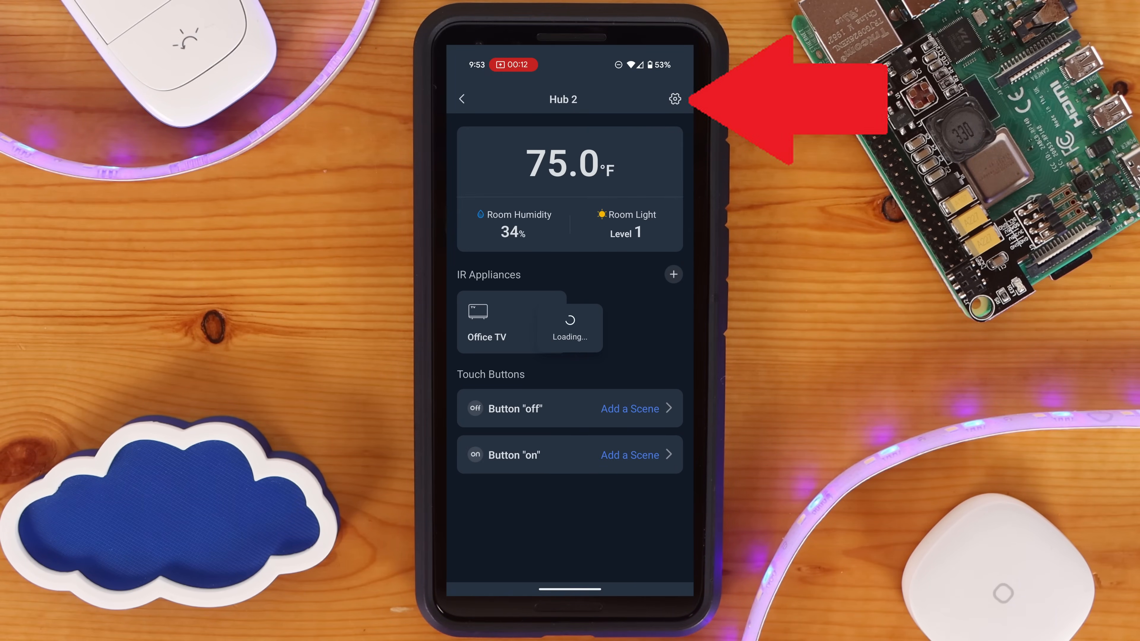
# - Enter the Hub 2's settings and its Matter Setup details
pyautogui.click(674, 99)
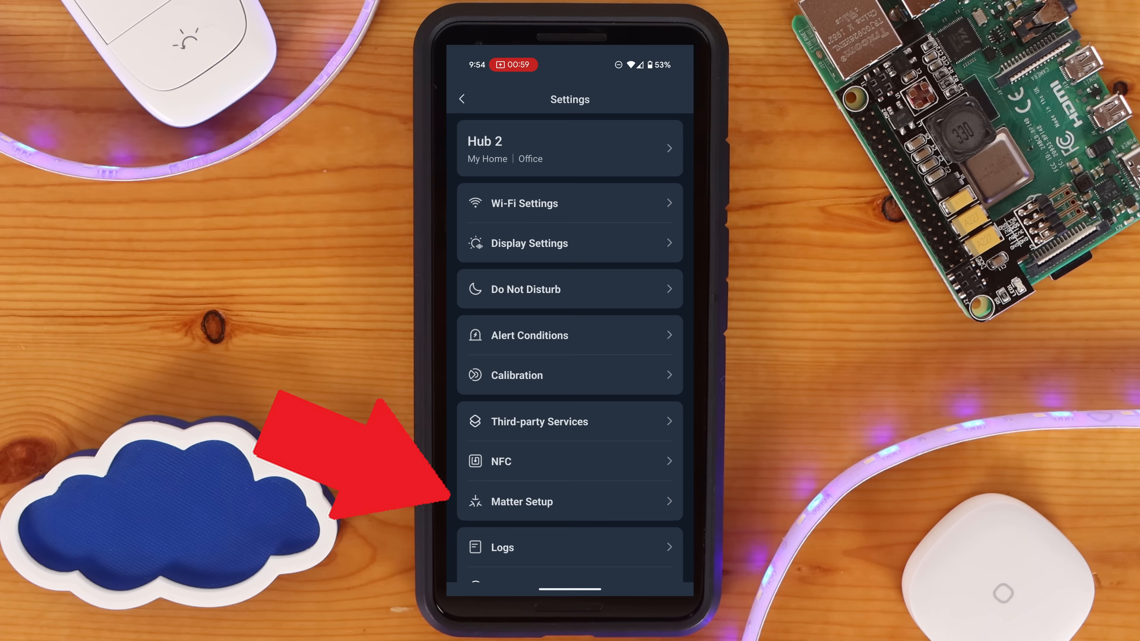
pyautogui.click(570, 502)
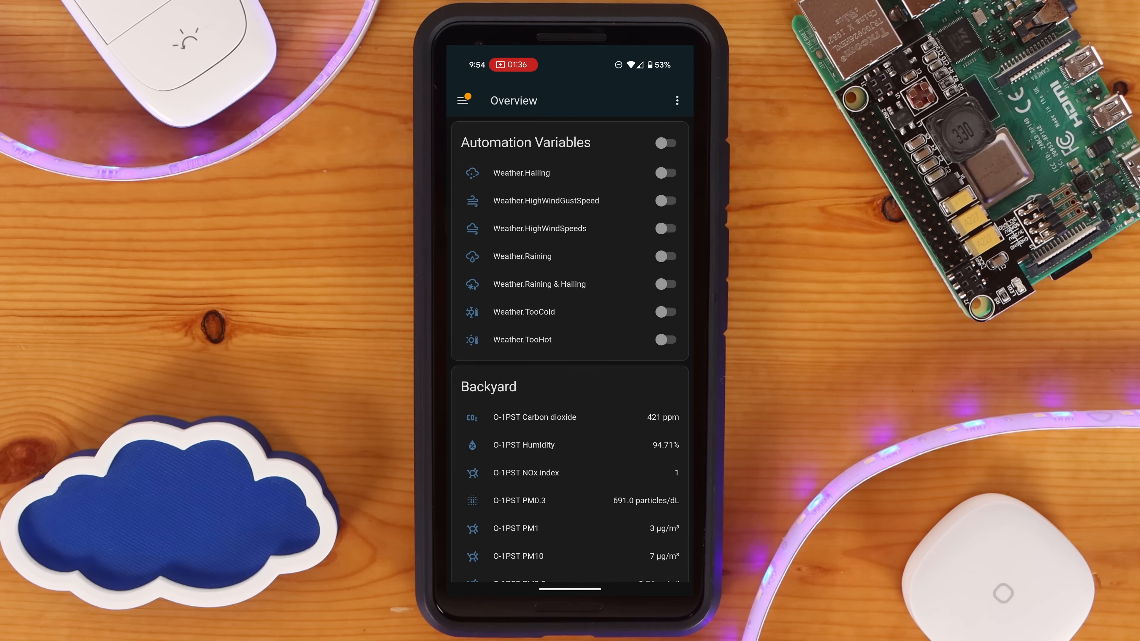
# - In Devices & services, choose Add Matter device and mark it as new, not already paired
pyautogui.click(463, 100)
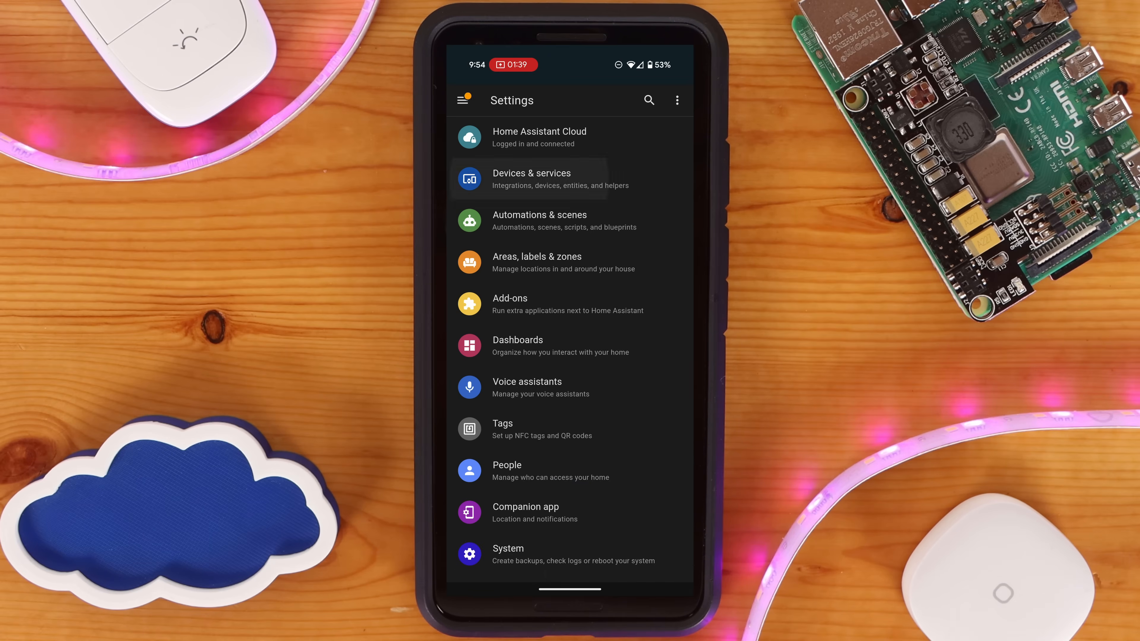
pyautogui.click(531, 178)
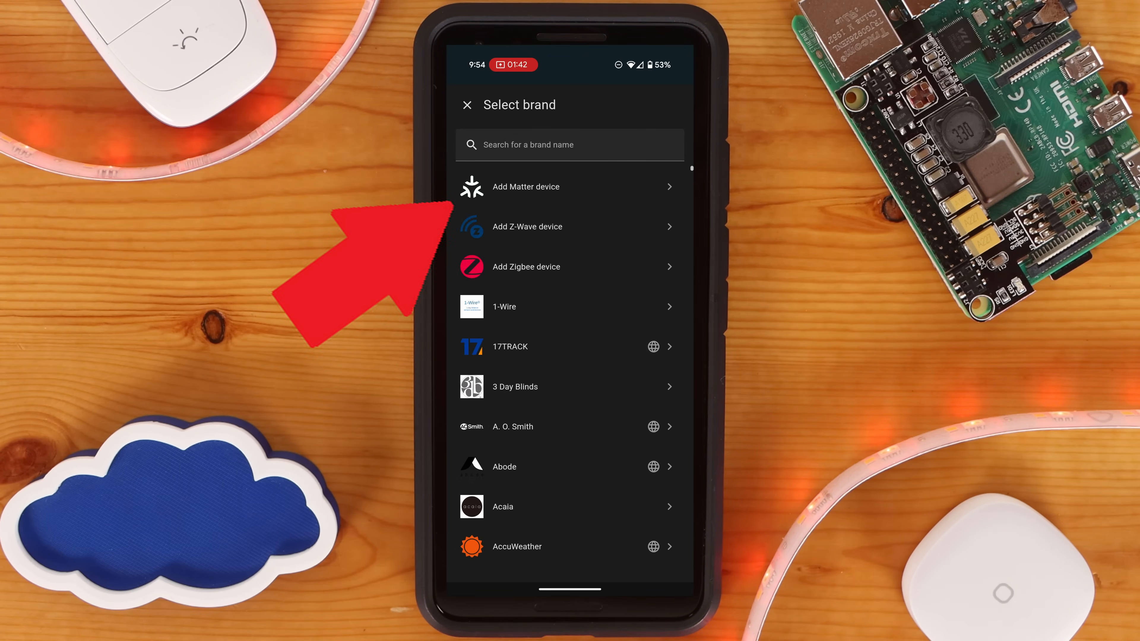
pyautogui.click(569, 187)
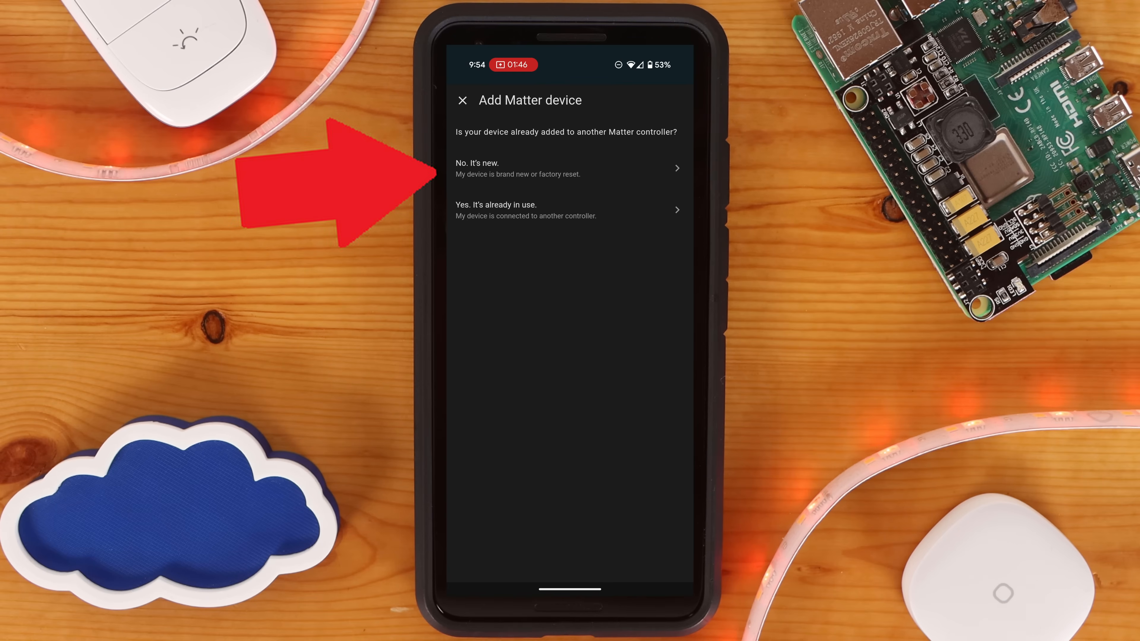
pyautogui.click(570, 168)
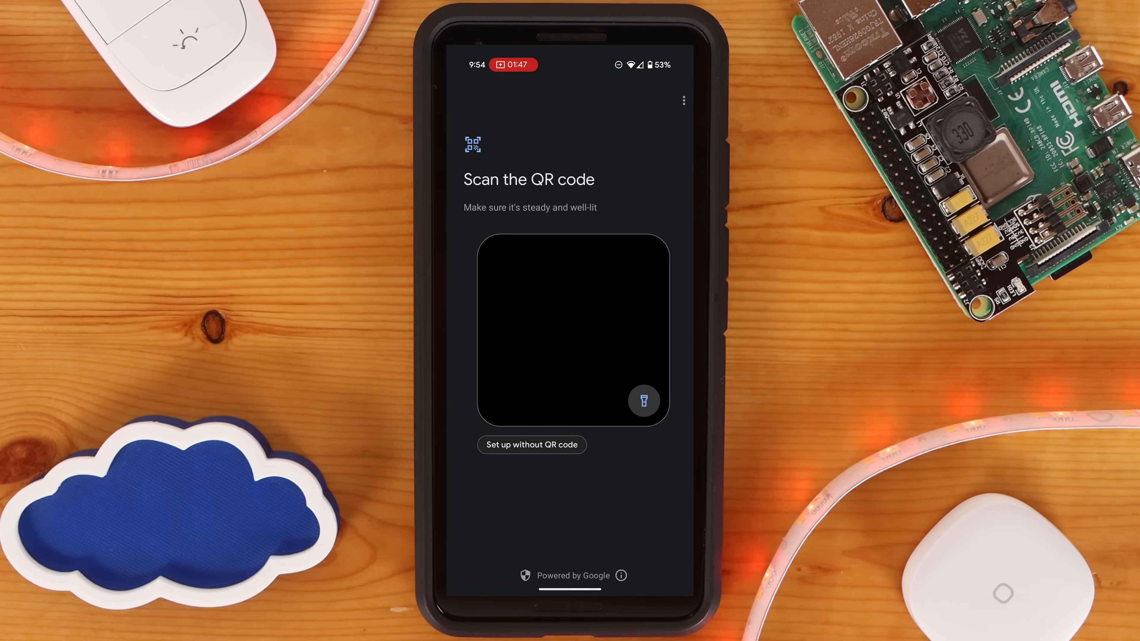
# - Choose setup without a QR code and enter the Hub 2's Matter setup code
pyautogui.click(532, 444)
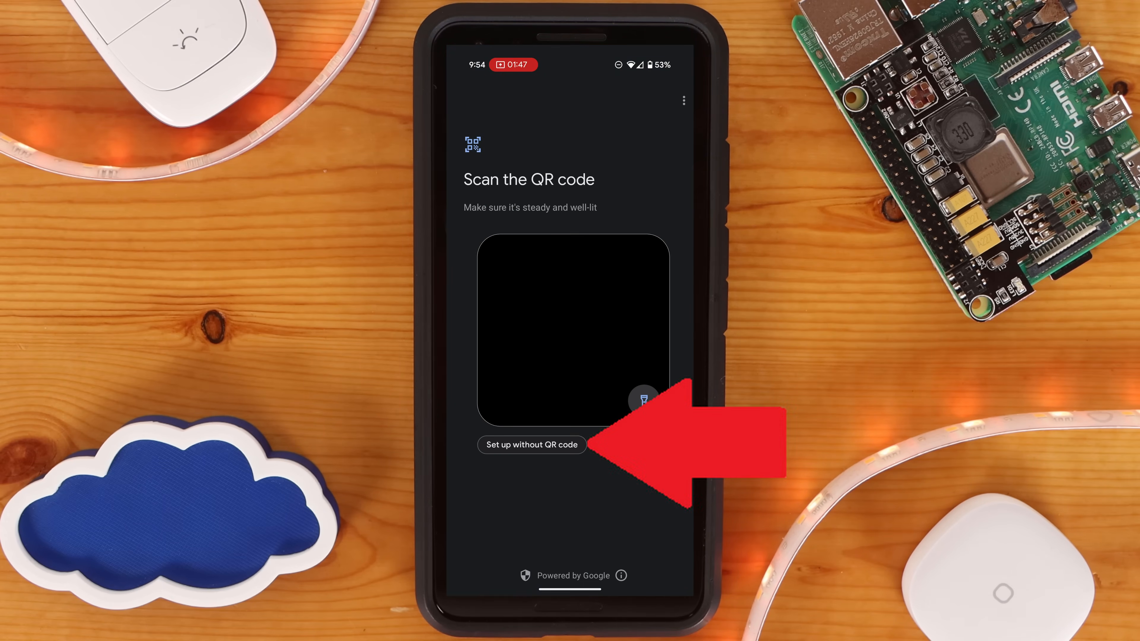
pyautogui.click(531, 444)
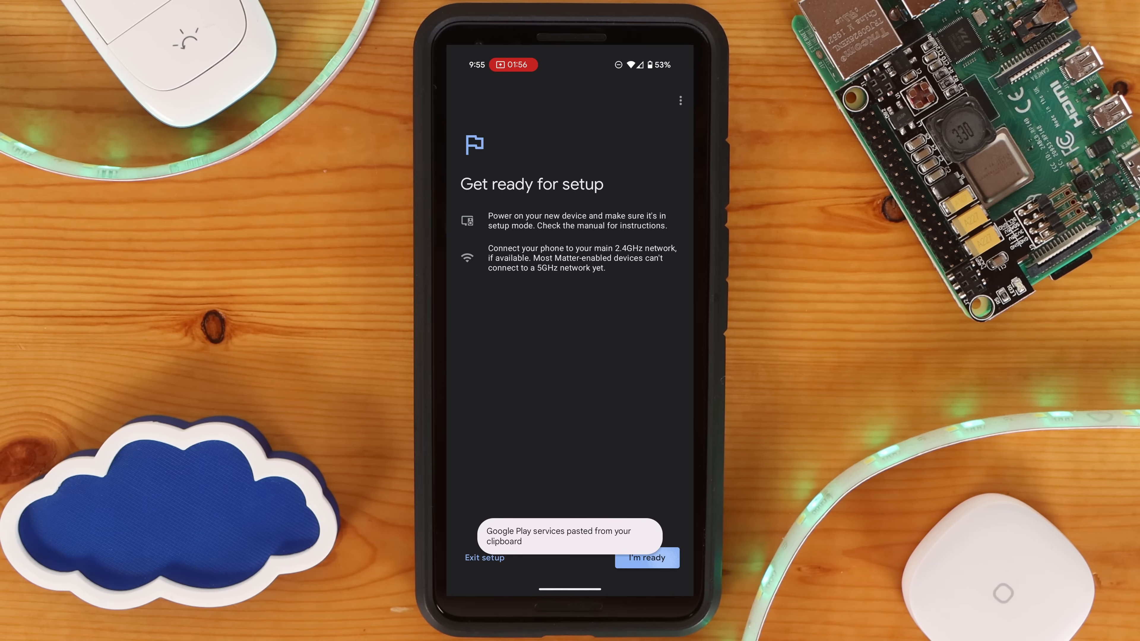
pyautogui.click(645, 558)
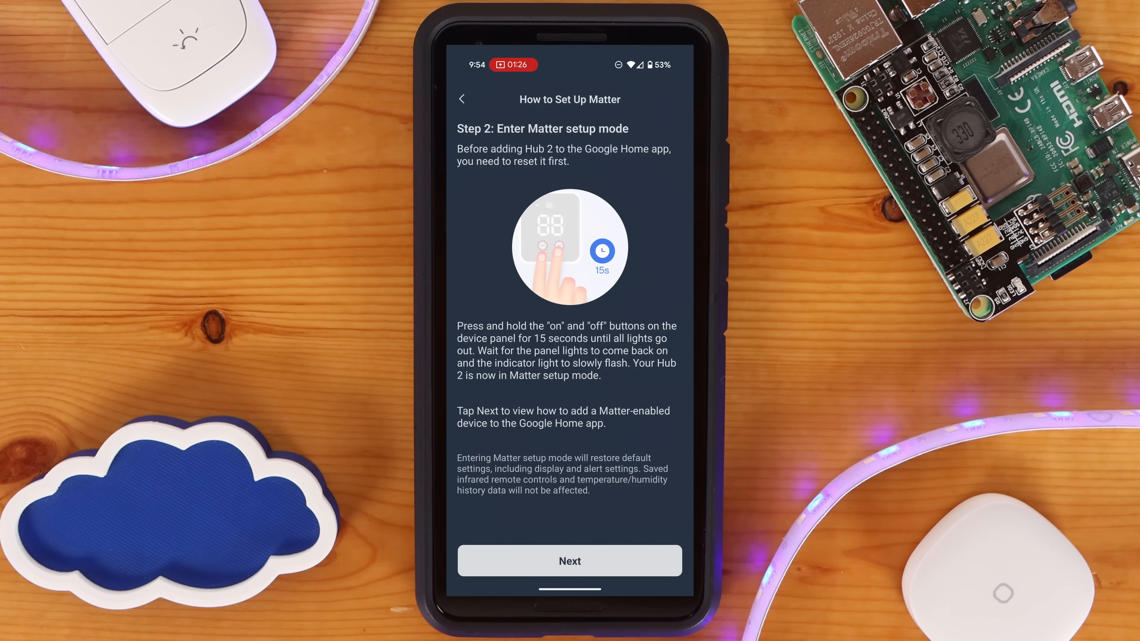
# - Confirm the device is ready, finish once it connects, then return to the SwitchBot app
pyautogui.click(569, 561)
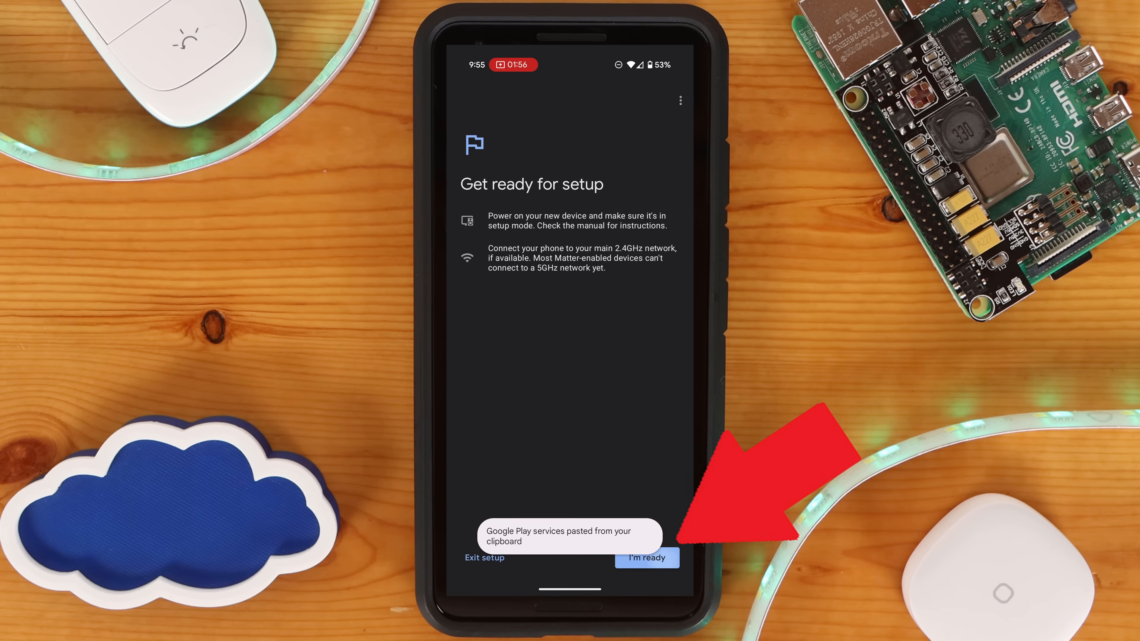
pyautogui.click(646, 558)
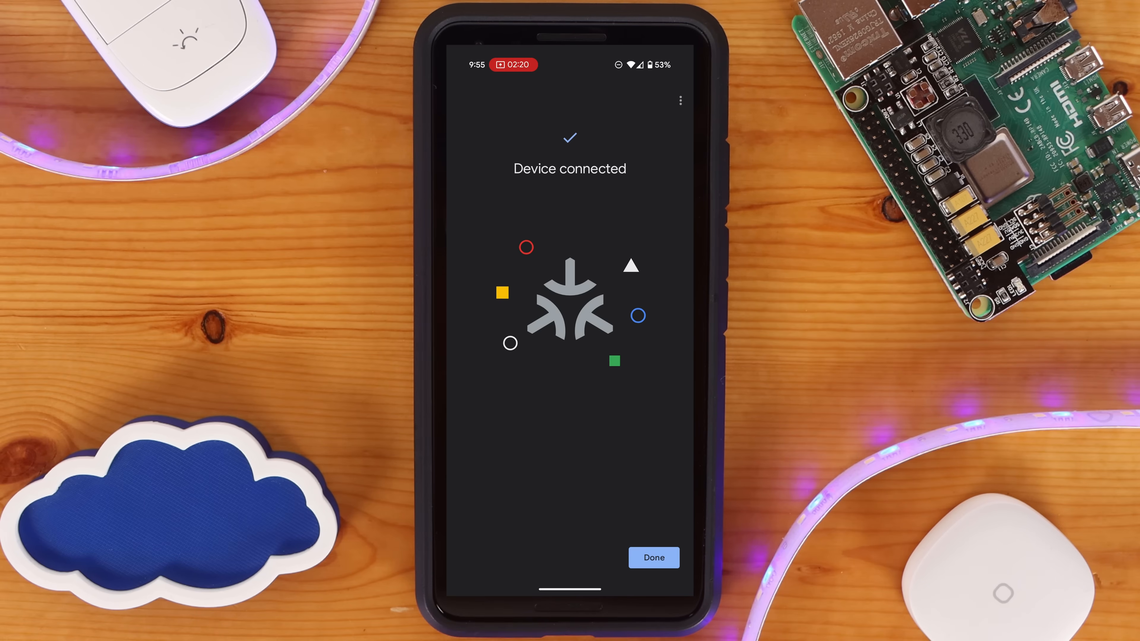
pyautogui.click(652, 557)
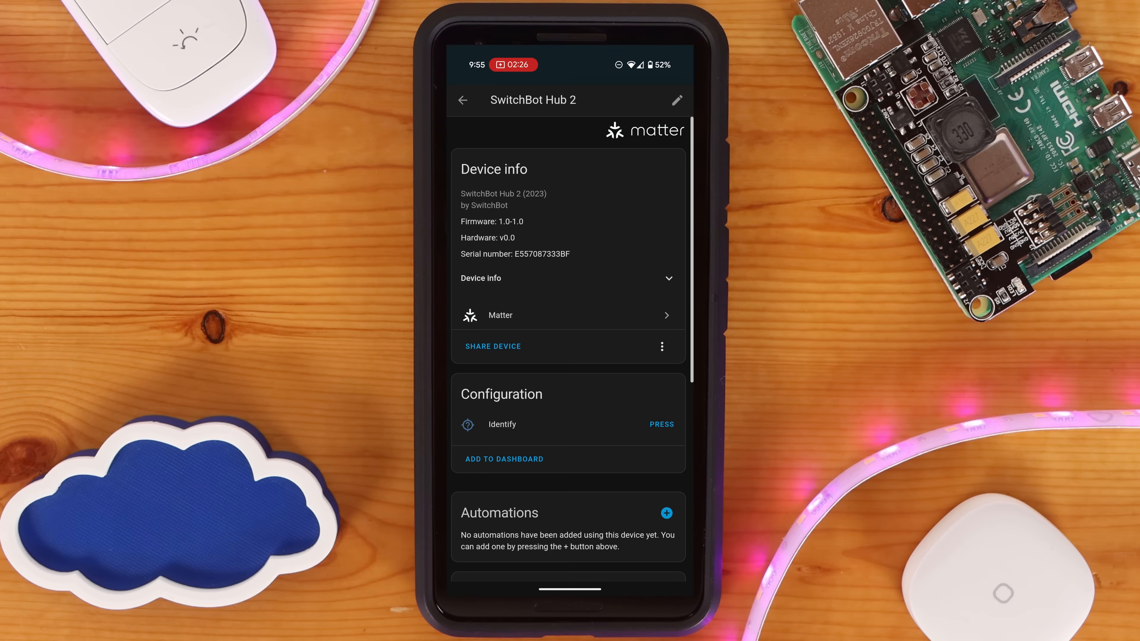
pyautogui.scroll(-3)
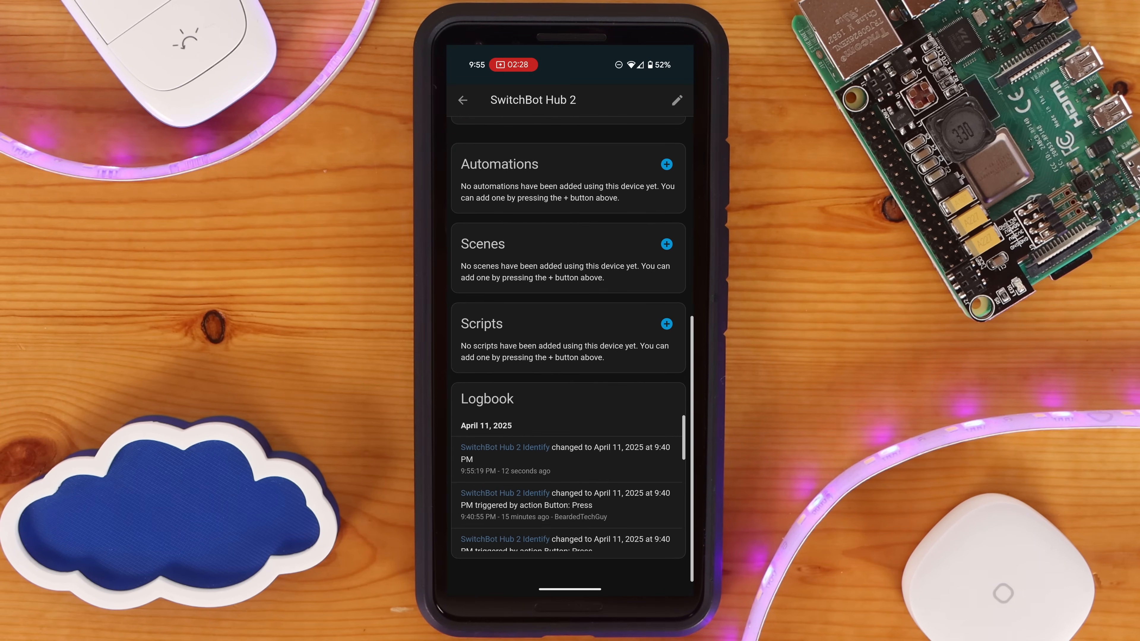
pyautogui.click(462, 100)
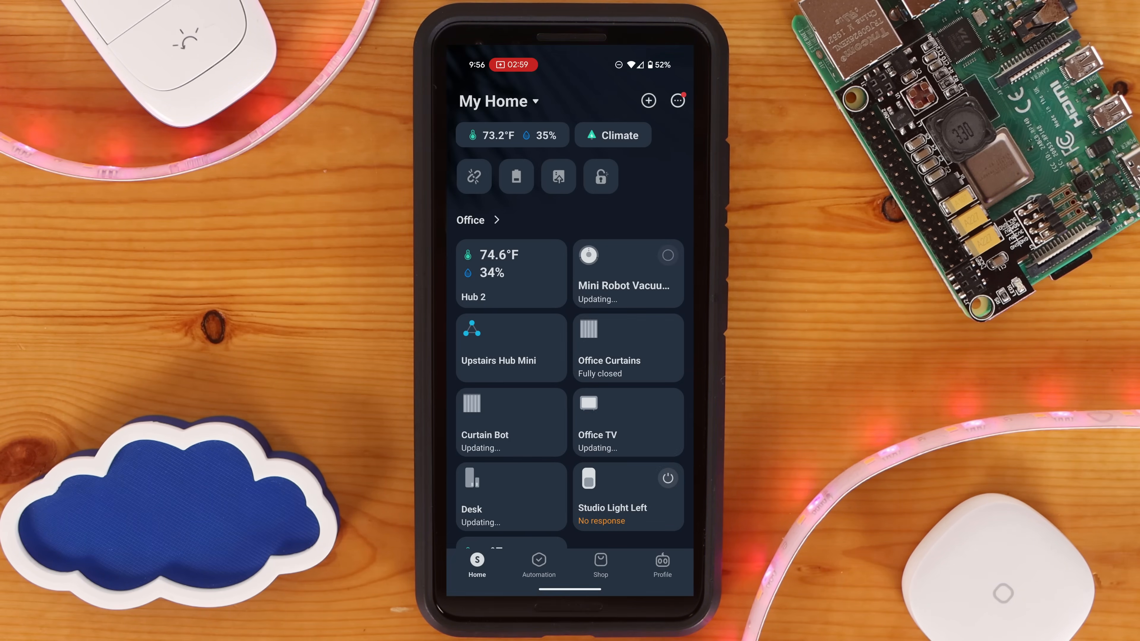
# - Enter the Hub 2's settings and its list of secondary Matter devices
pyautogui.click(509, 274)
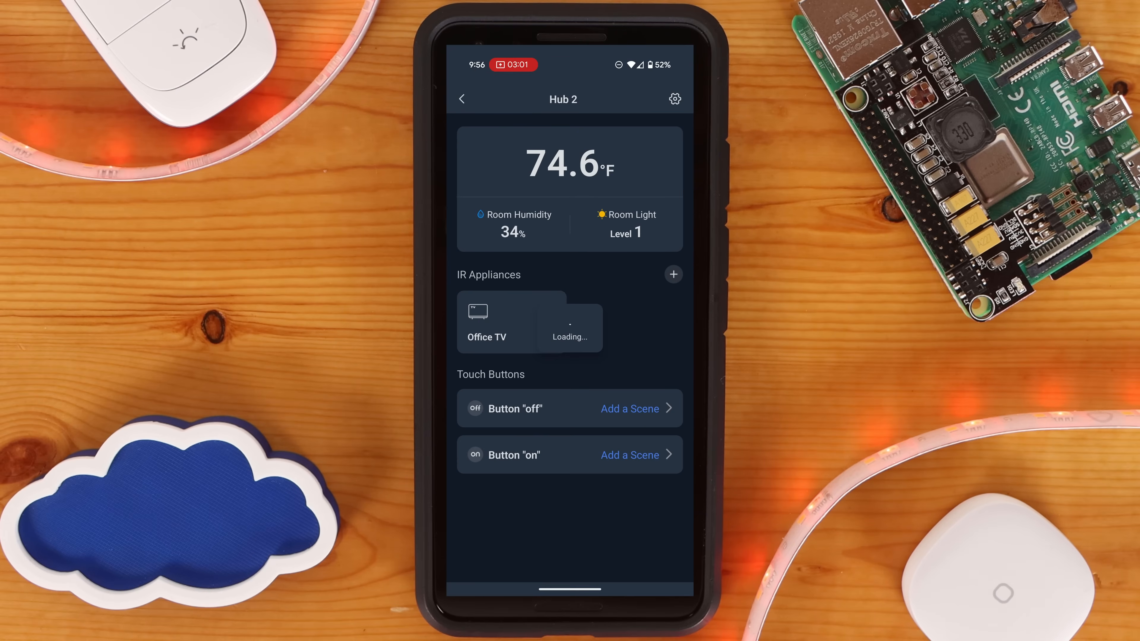
pyautogui.click(673, 100)
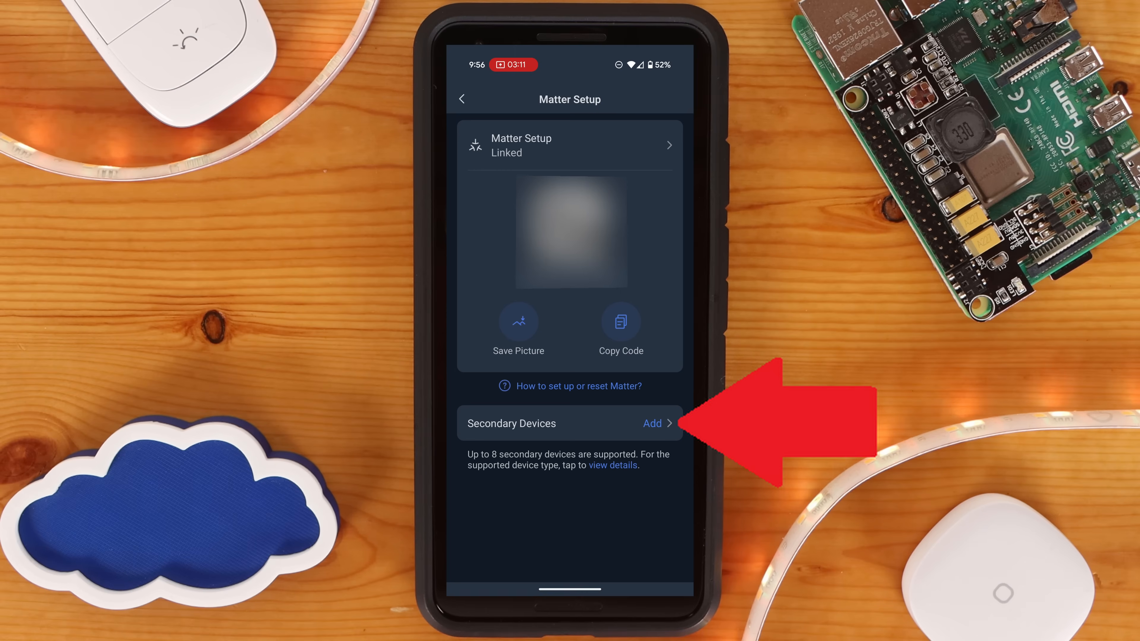
pyautogui.click(652, 423)
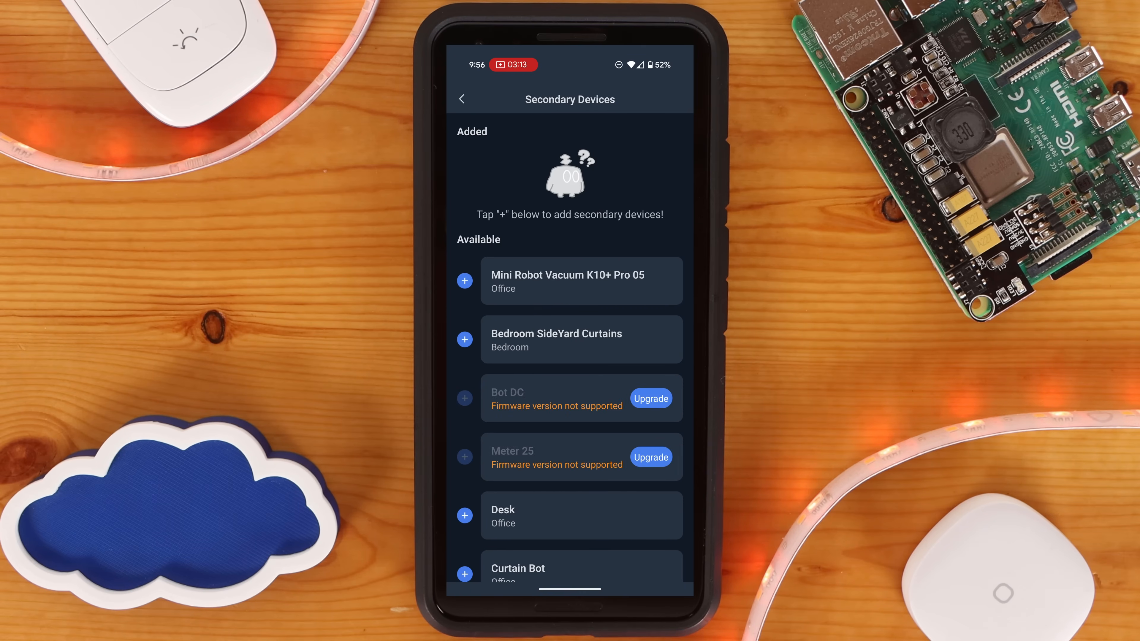
# - Add the Robot Vacuum K10+ Pro 05, SideYard Curtains, Desk and Curtain Bot to the bridge
pyautogui.click(464, 339)
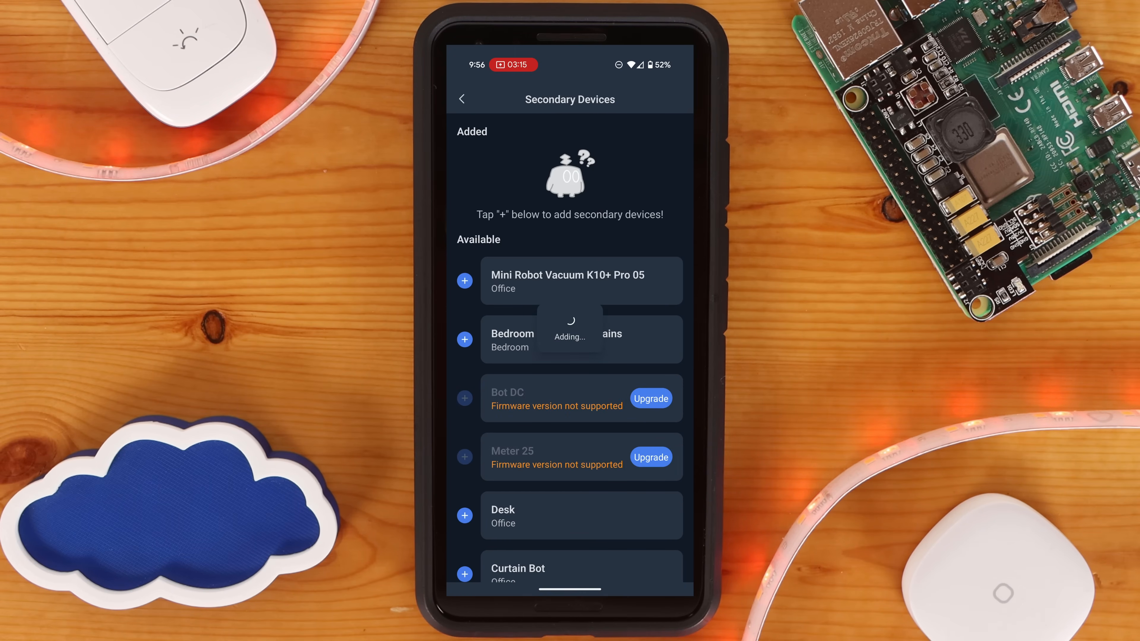
pyautogui.click(465, 279)
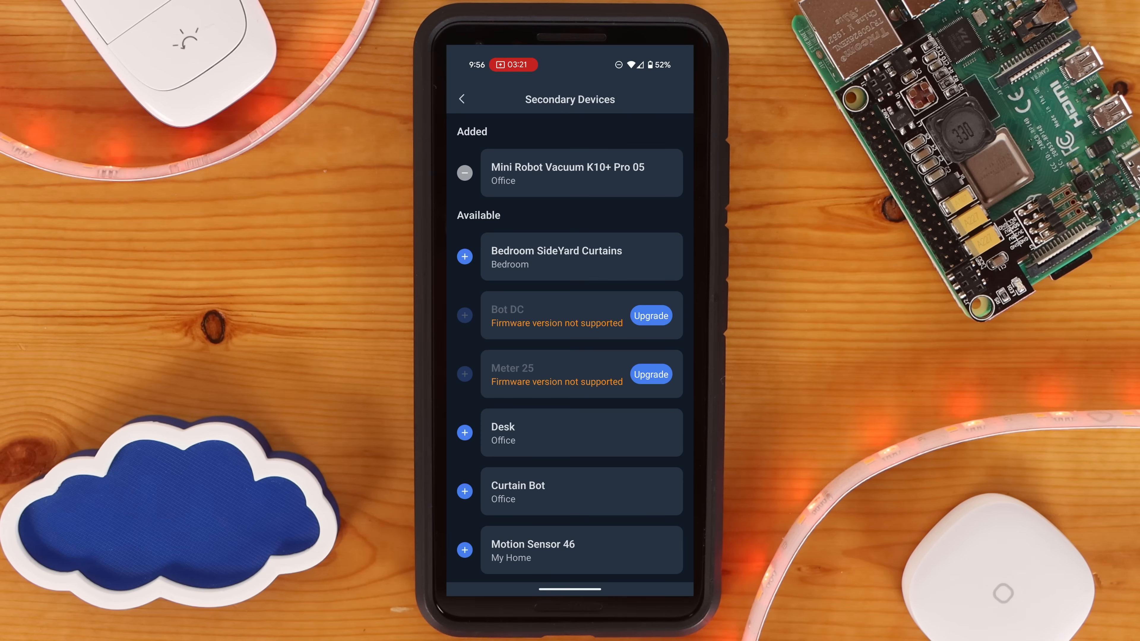
pyautogui.click(464, 256)
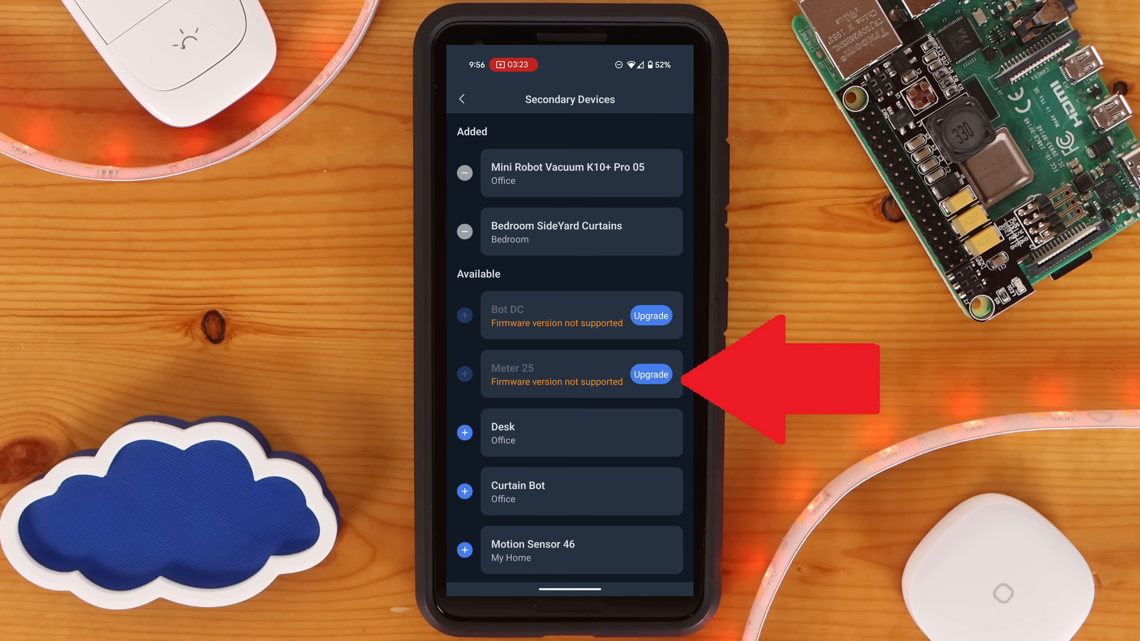
pyautogui.click(464, 491)
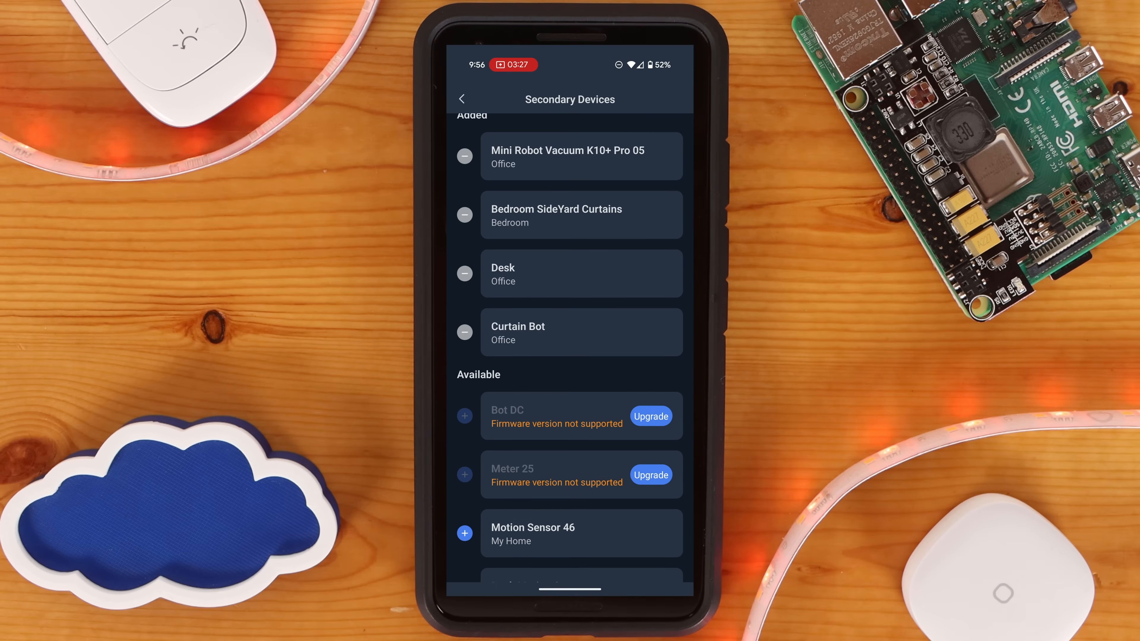
pyautogui.click(464, 533)
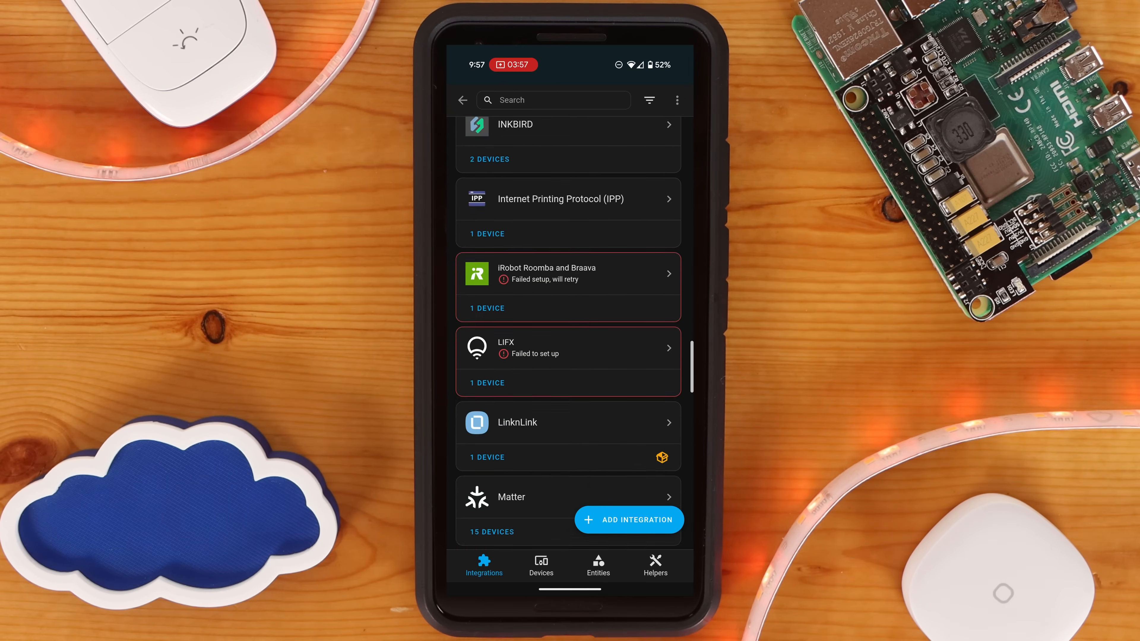
# - Show the 15 devices belonging to the Matter integration
pyautogui.click(540, 565)
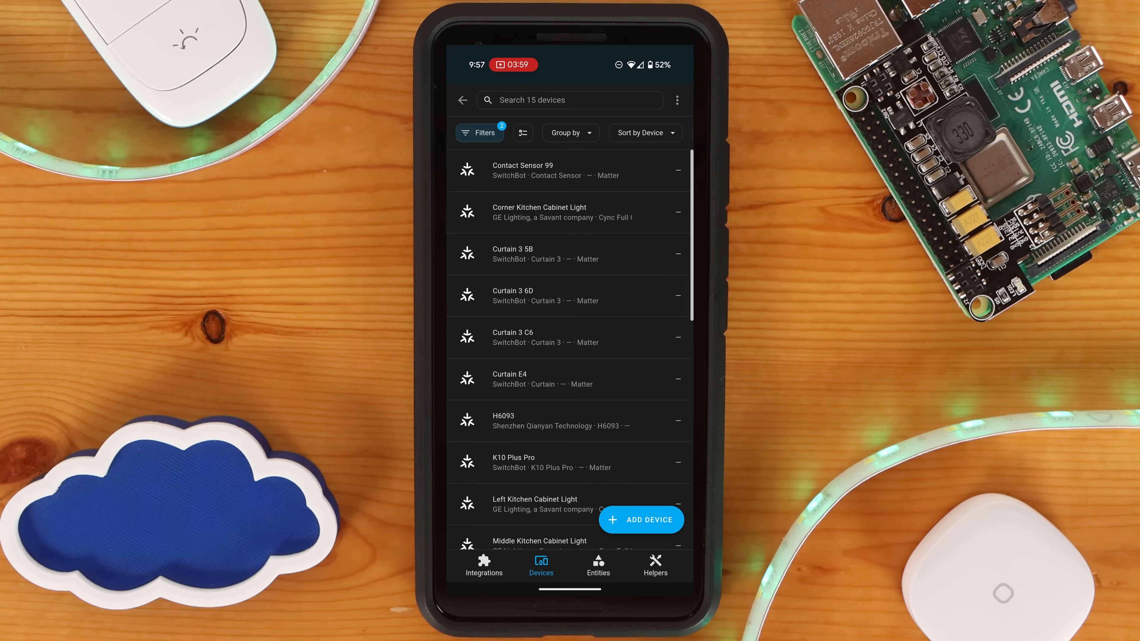